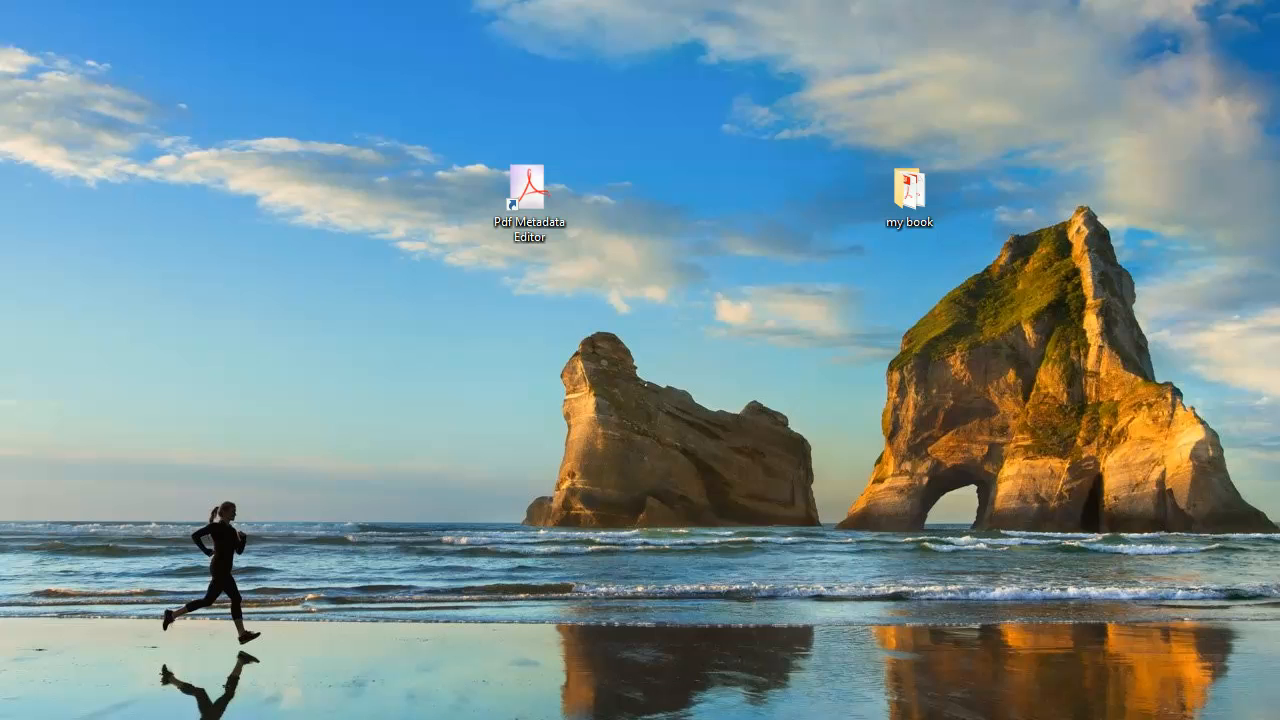
{"action": "mouse_move", "coordinate": [576, 376]}
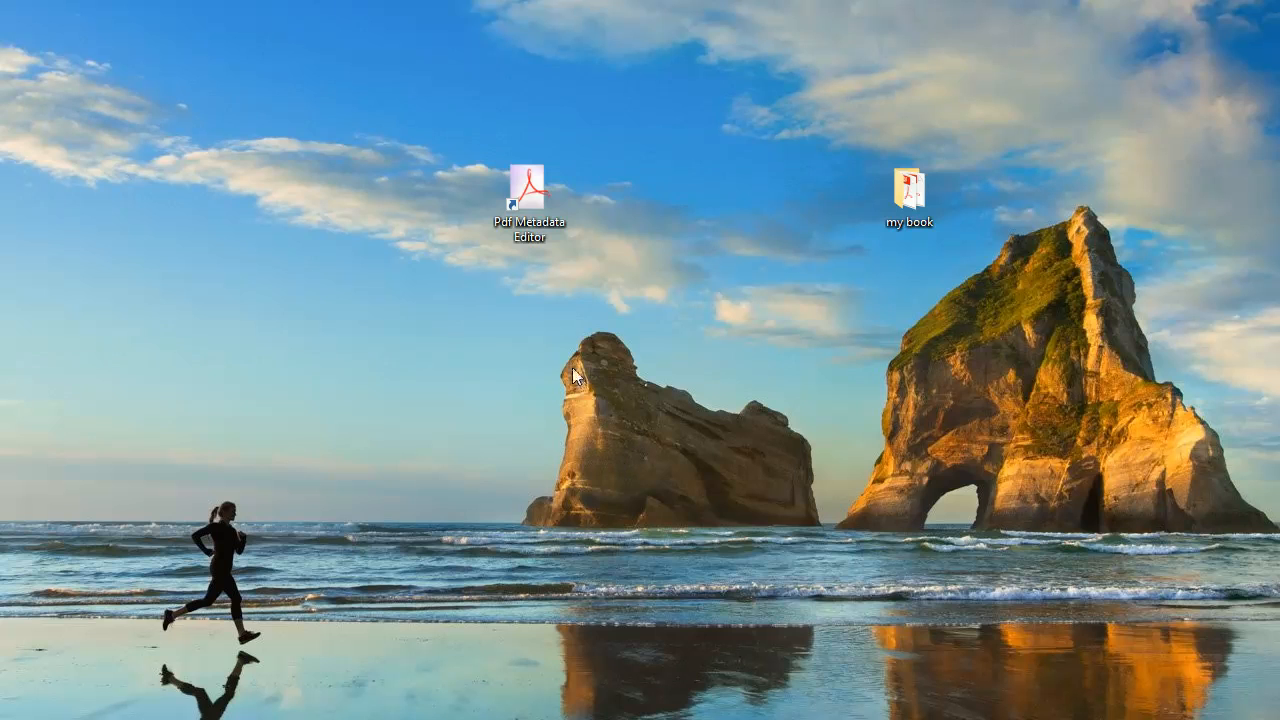
Step: Launch PDF Metadata Editor from its desktop icon
{"action": "double_click", "coordinate": [528, 188]}
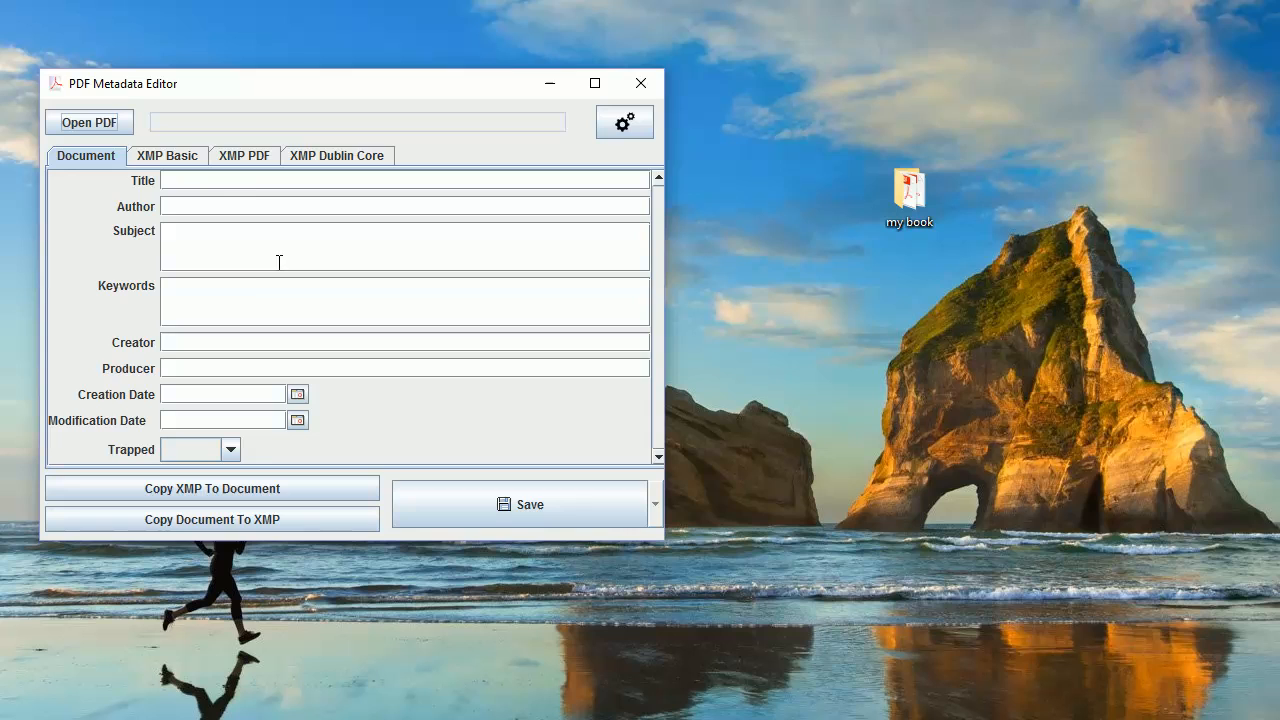
{"action": "mouse_move", "coordinate": [252, 212]}
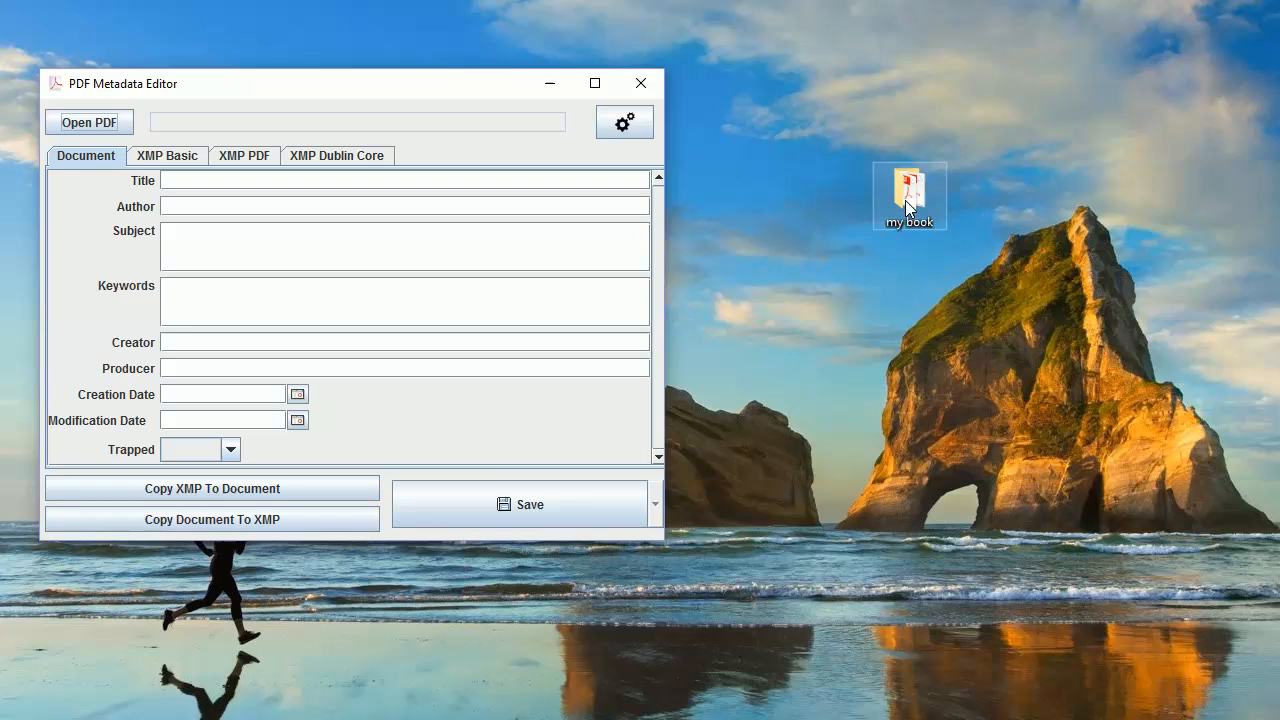
Step: Load Chapter 2.pdf from the my book folder by dragging it into the editor
{"action": "double_click", "coordinate": [908, 190]}
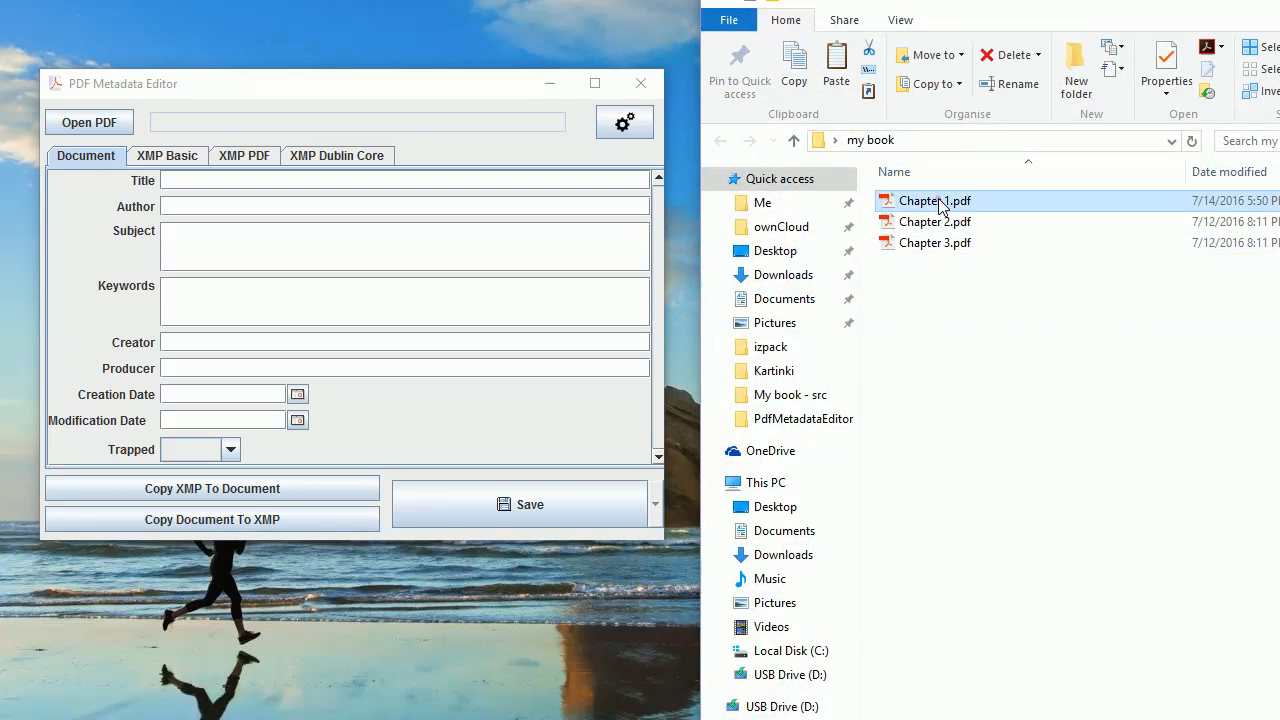
{"action": "left_click_drag", "start_coordinate": [936, 200], "coordinate": [390, 250]}
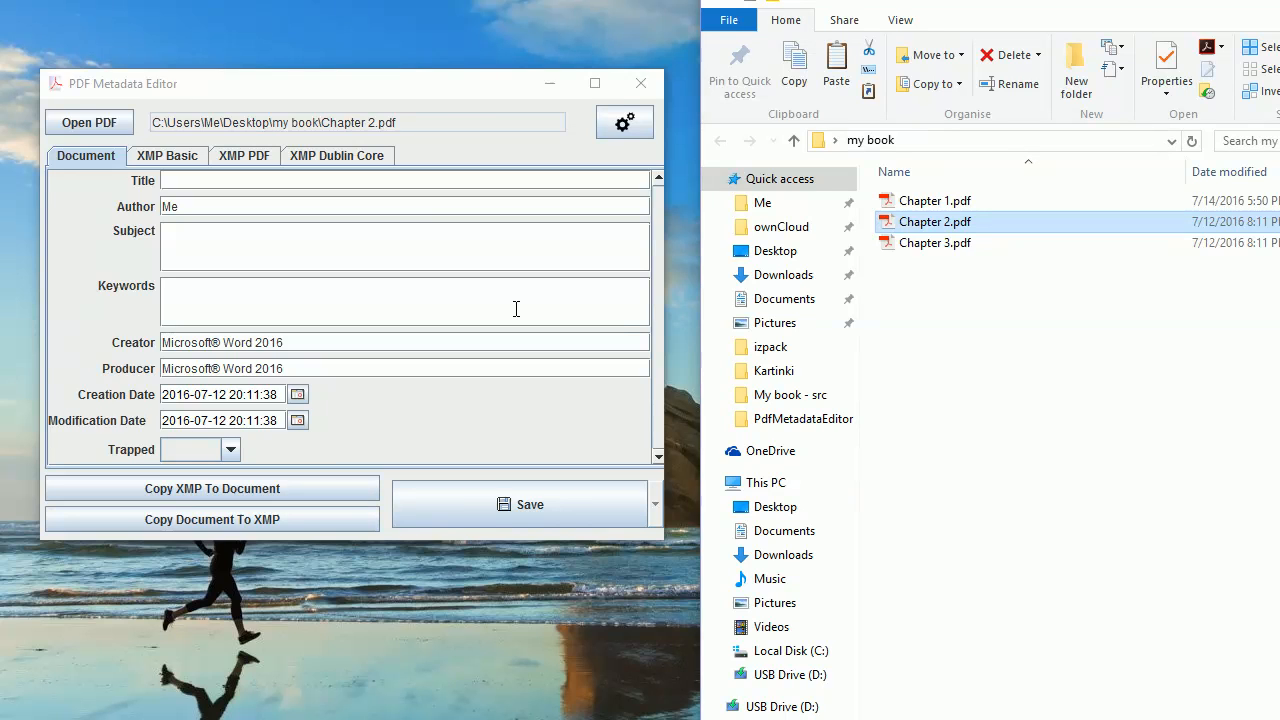
{"action": "mouse_move", "coordinate": [256, 232]}
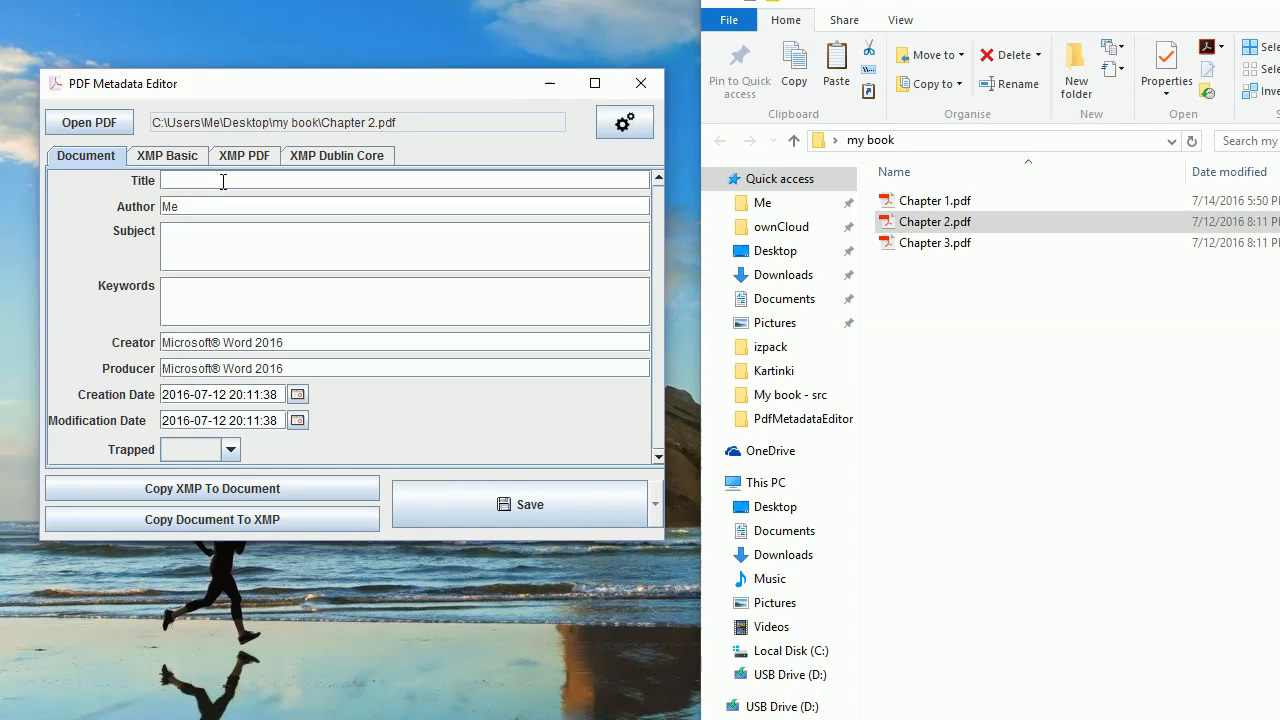
Step: Enter the title 'My greatest book' and replace the author with 'Zaro'
{"action": "type", "text": "My"}
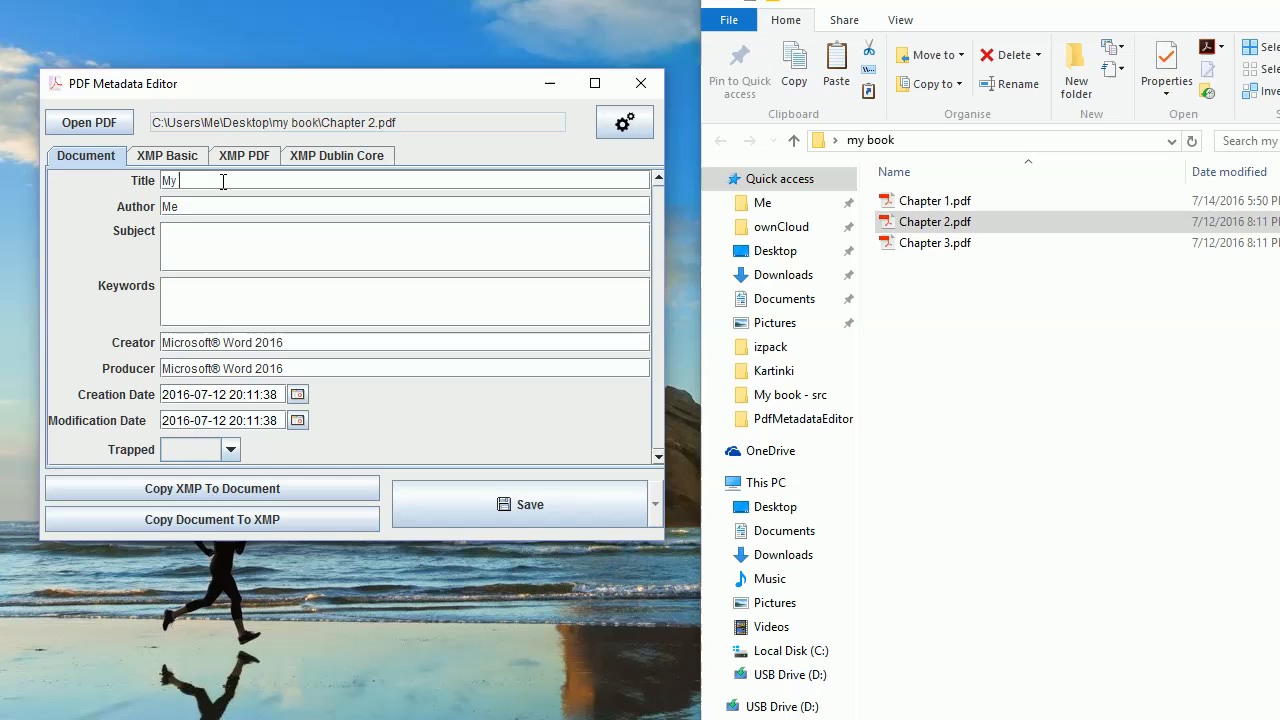
{"action": "type", "text": "greatest book"}
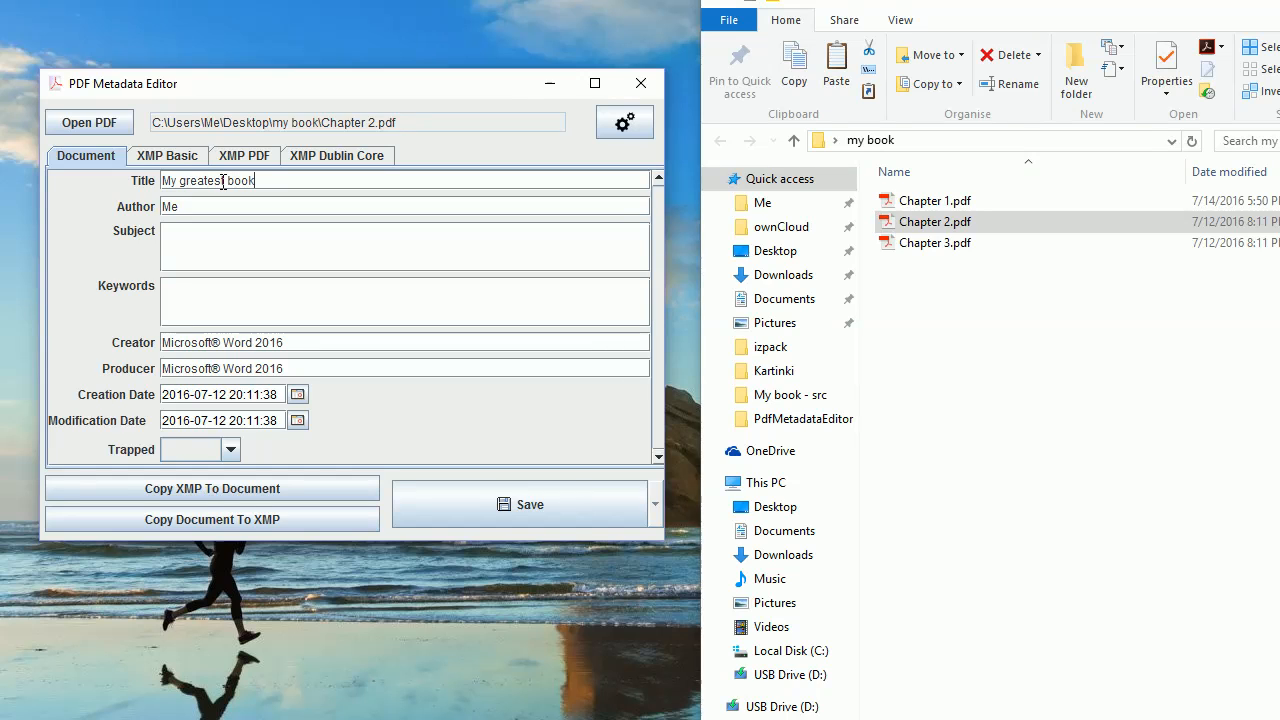
{"action": "left_click", "coordinate": [208, 206]}
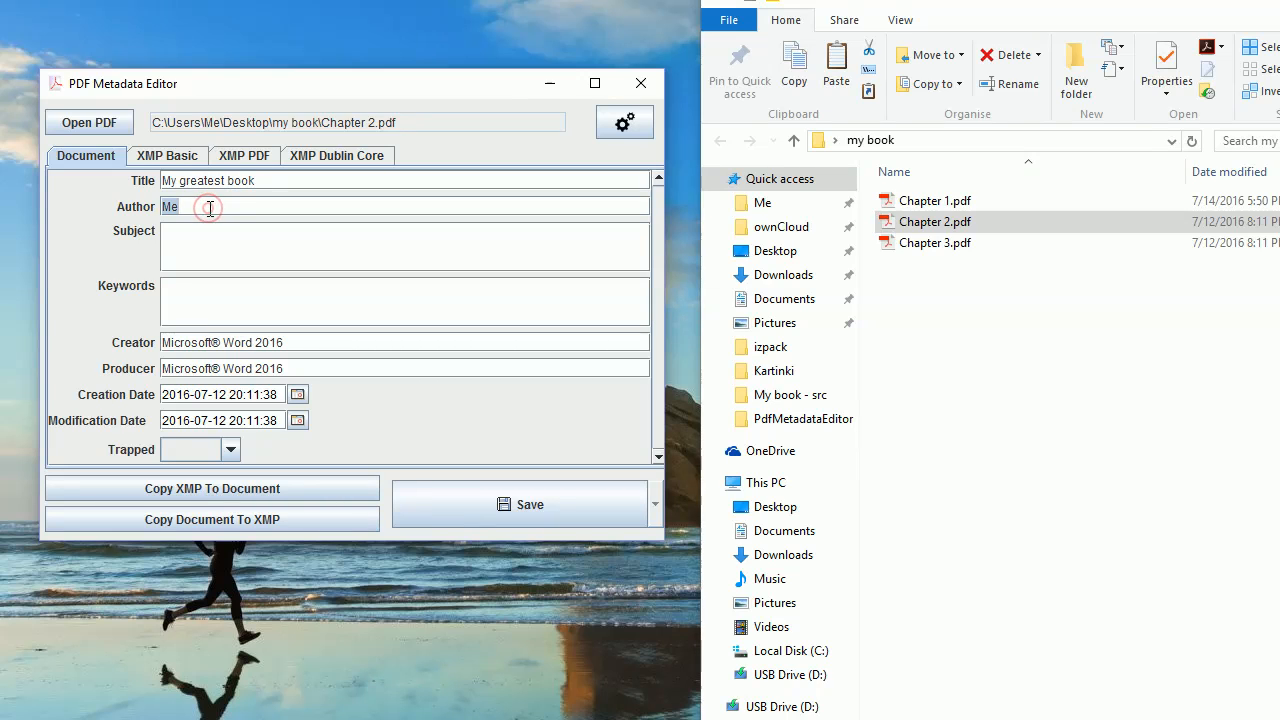
{"action": "type", "text": "Zaro"}
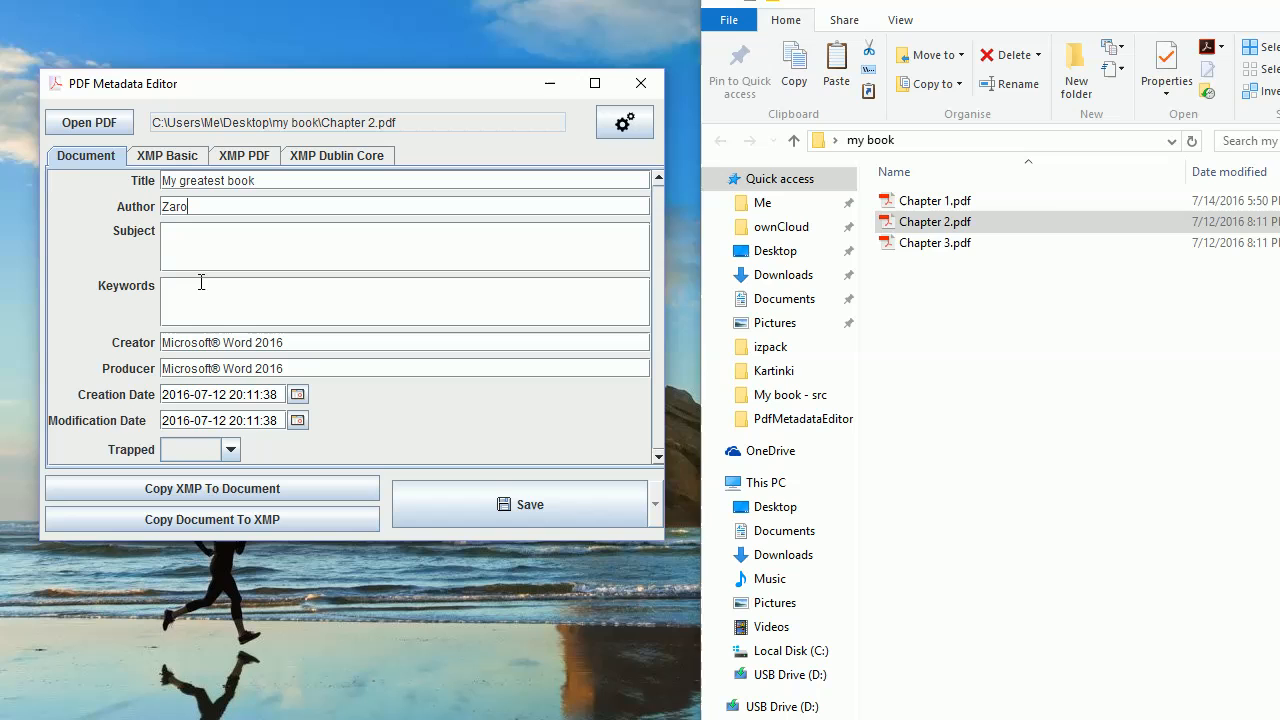
Step: Enter keywords novel, mystery, spooky and save the metadata into the file
{"action": "type", "text": "novel"}
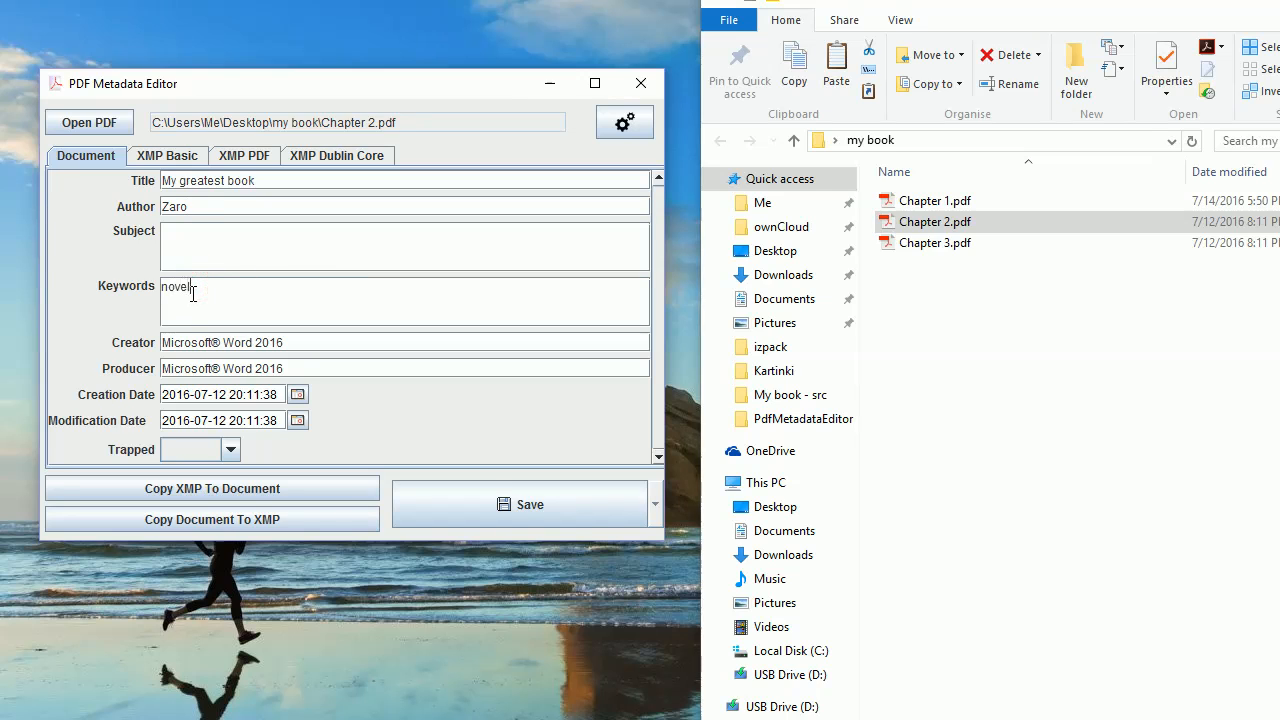
{"action": "type", "text": ",mystery,"}
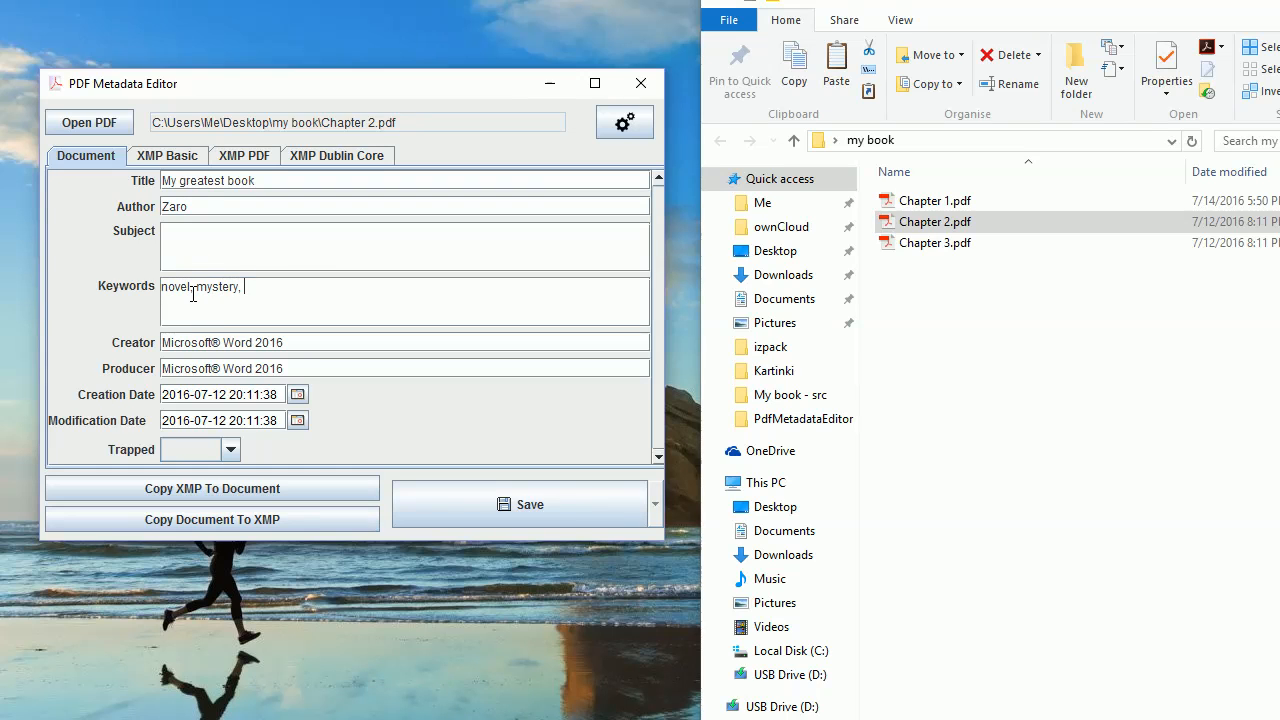
{"action": "type", "text": "spooky"}
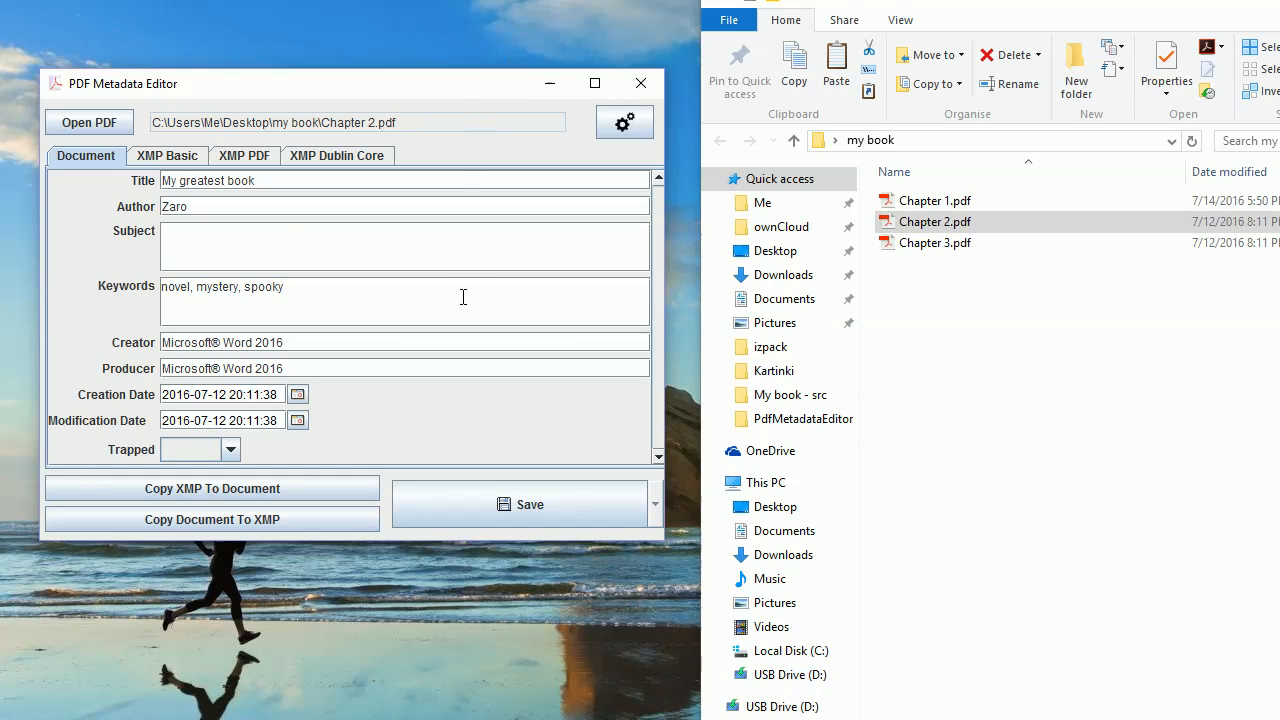
{"action": "mouse_move", "coordinate": [564, 528]}
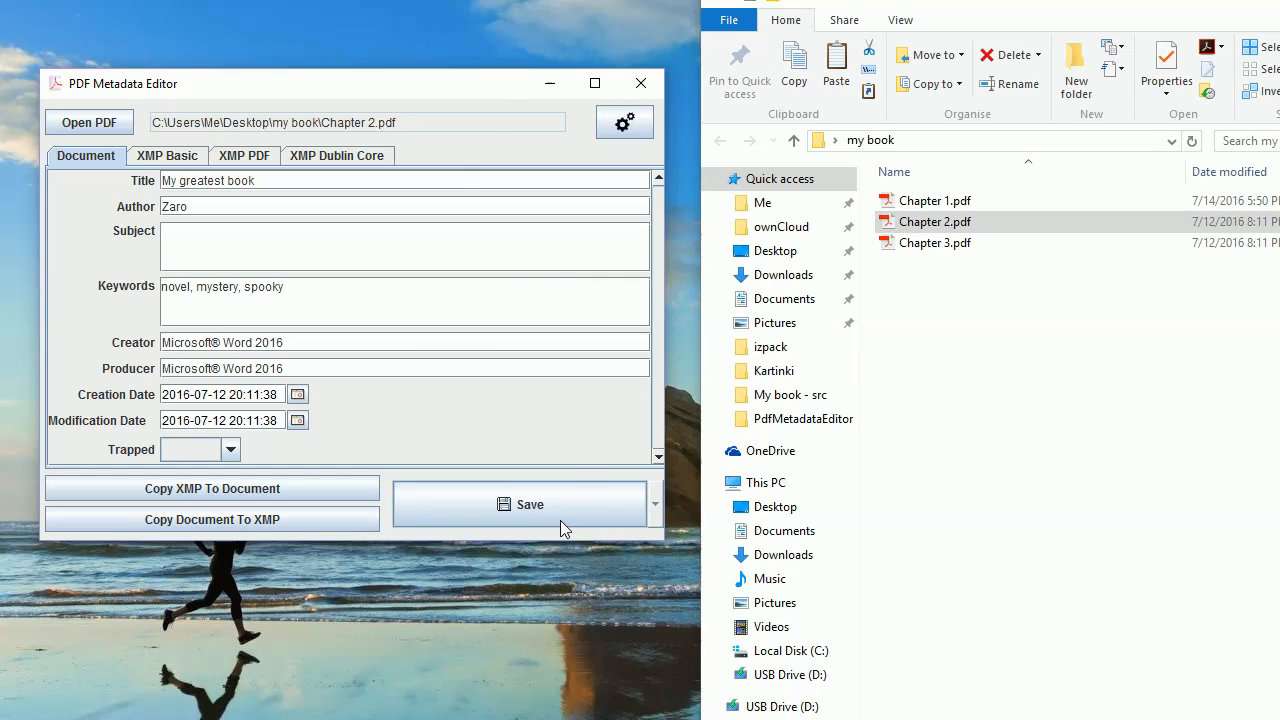
{"action": "left_click", "coordinate": [520, 504]}
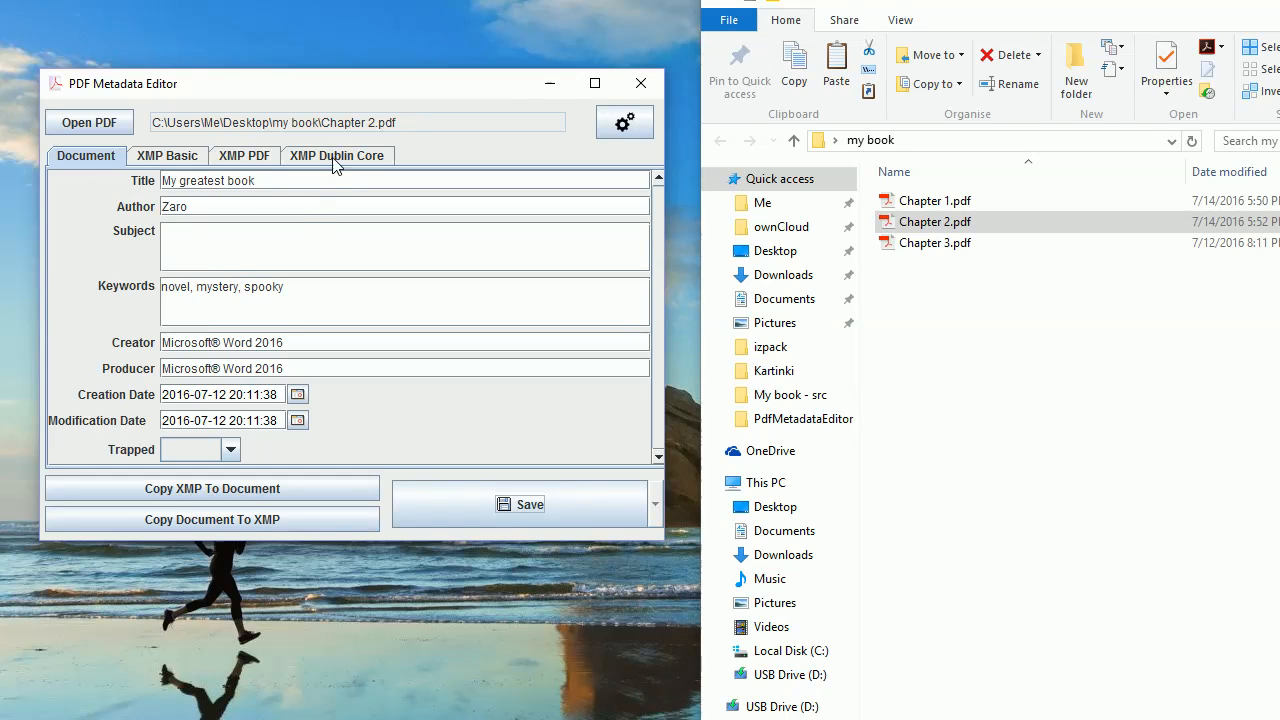
{"action": "left_click", "coordinate": [336, 156]}
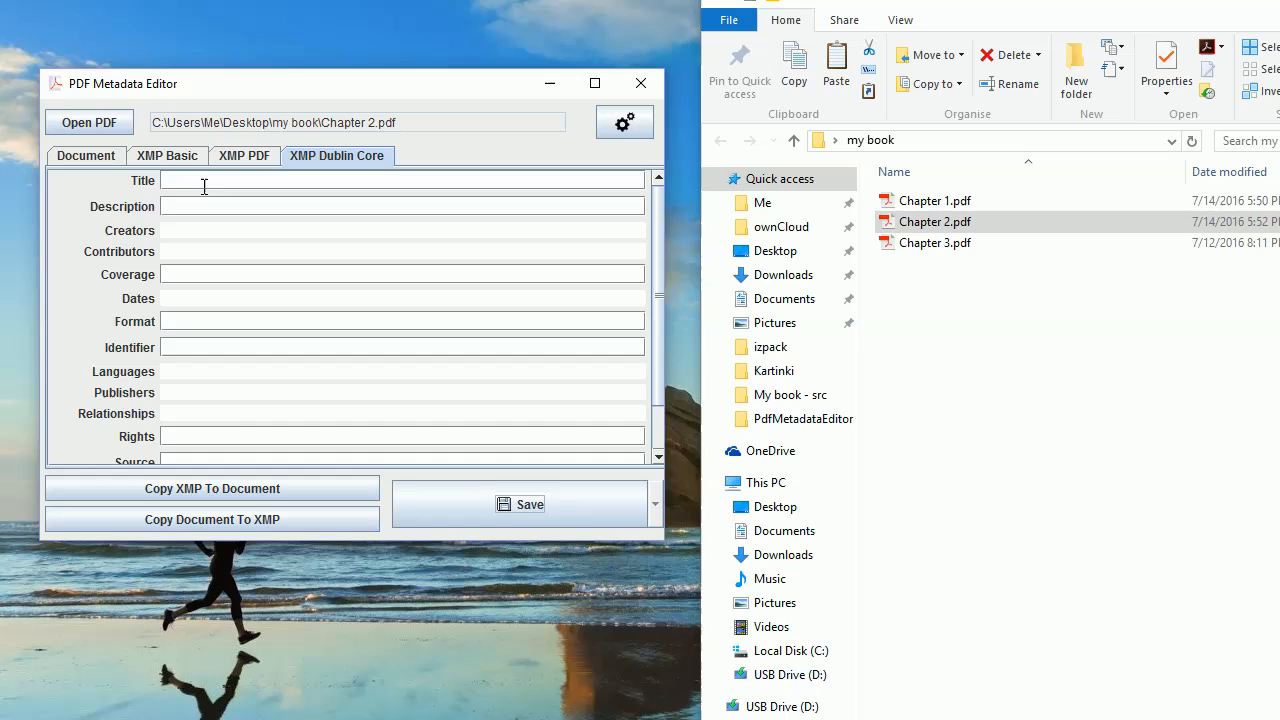
{"action": "left_click", "coordinate": [84, 156]}
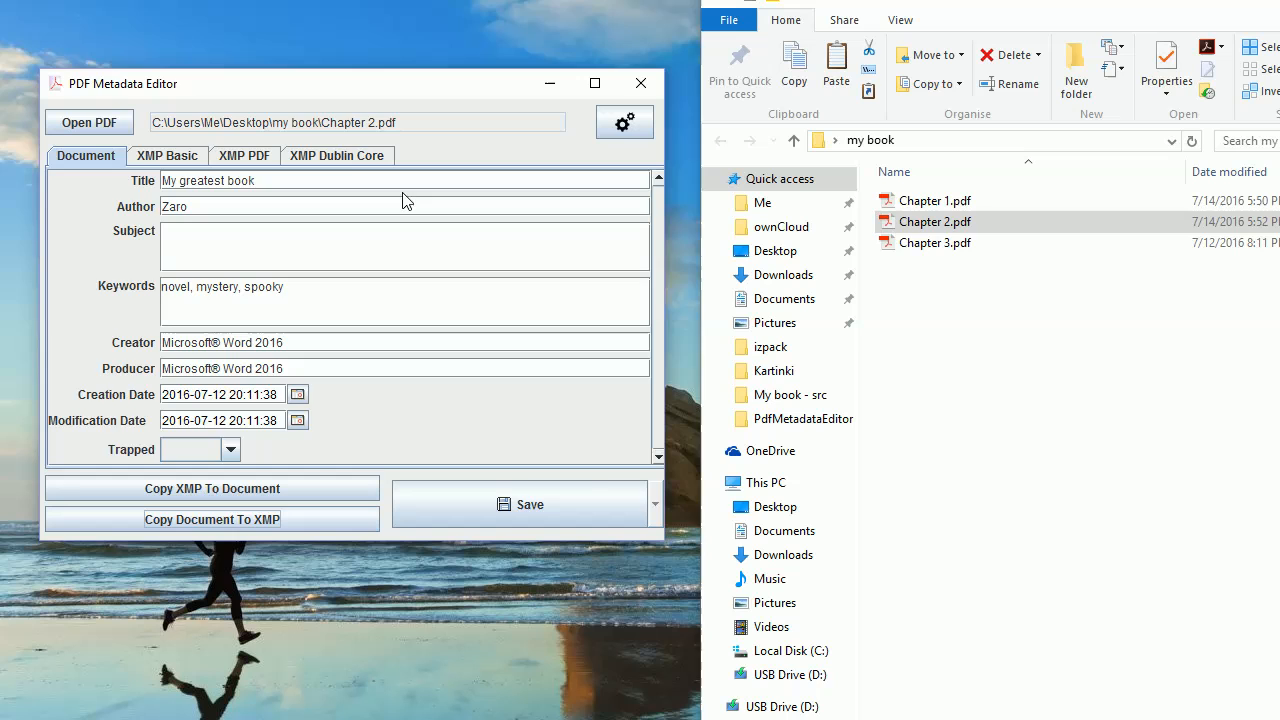
{"action": "left_click", "coordinate": [336, 156]}
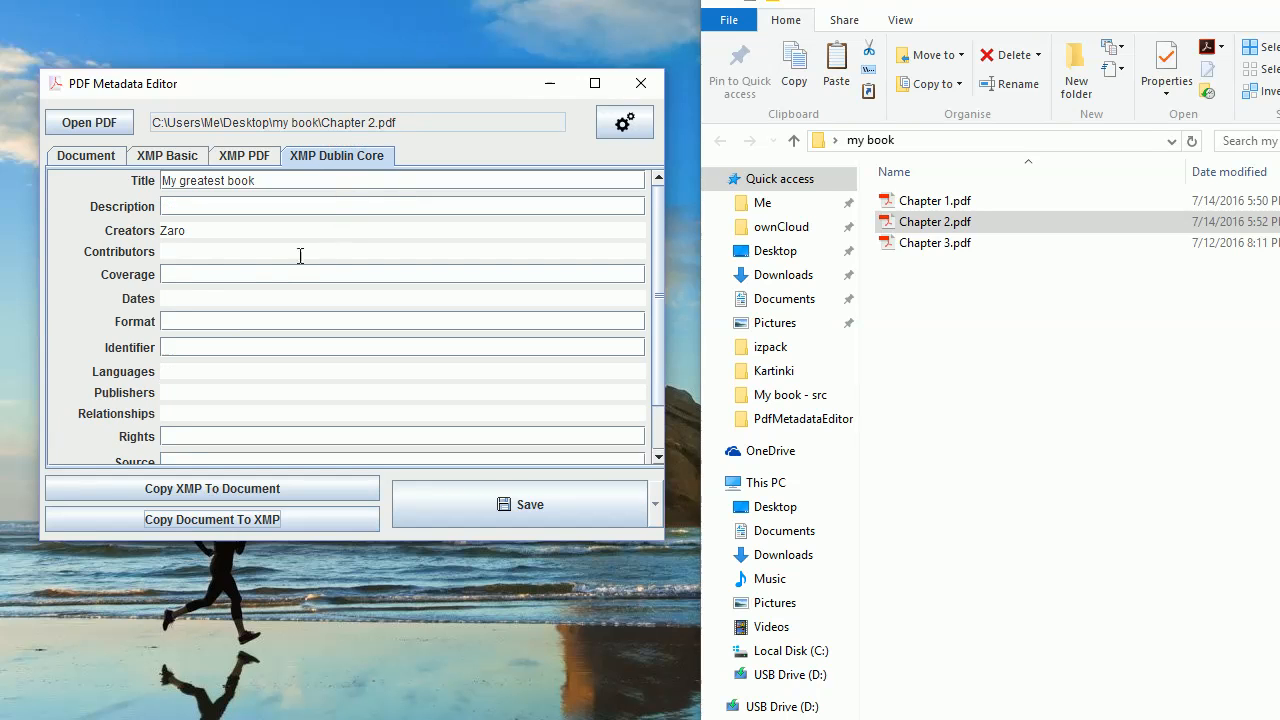
{"action": "left_click", "coordinate": [84, 156]}
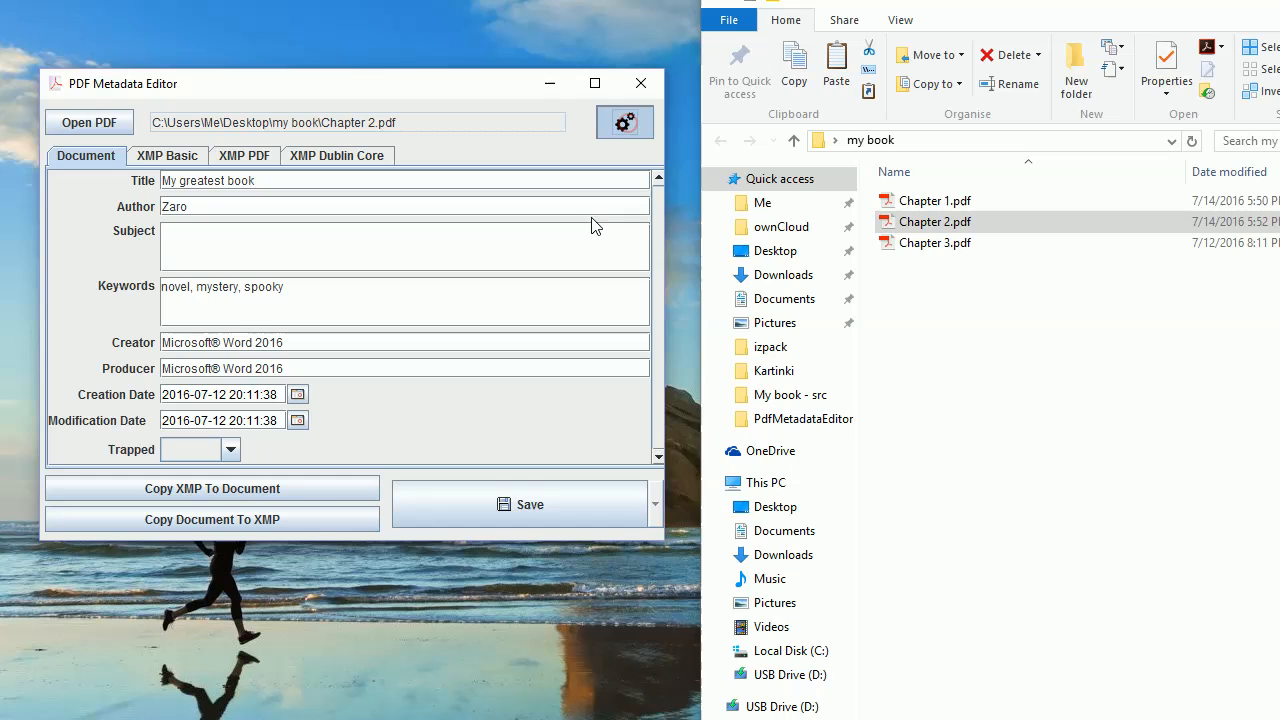
Step: In Preferences, enable copying document fields into XMP on every save
{"action": "left_click", "coordinate": [624, 122]}
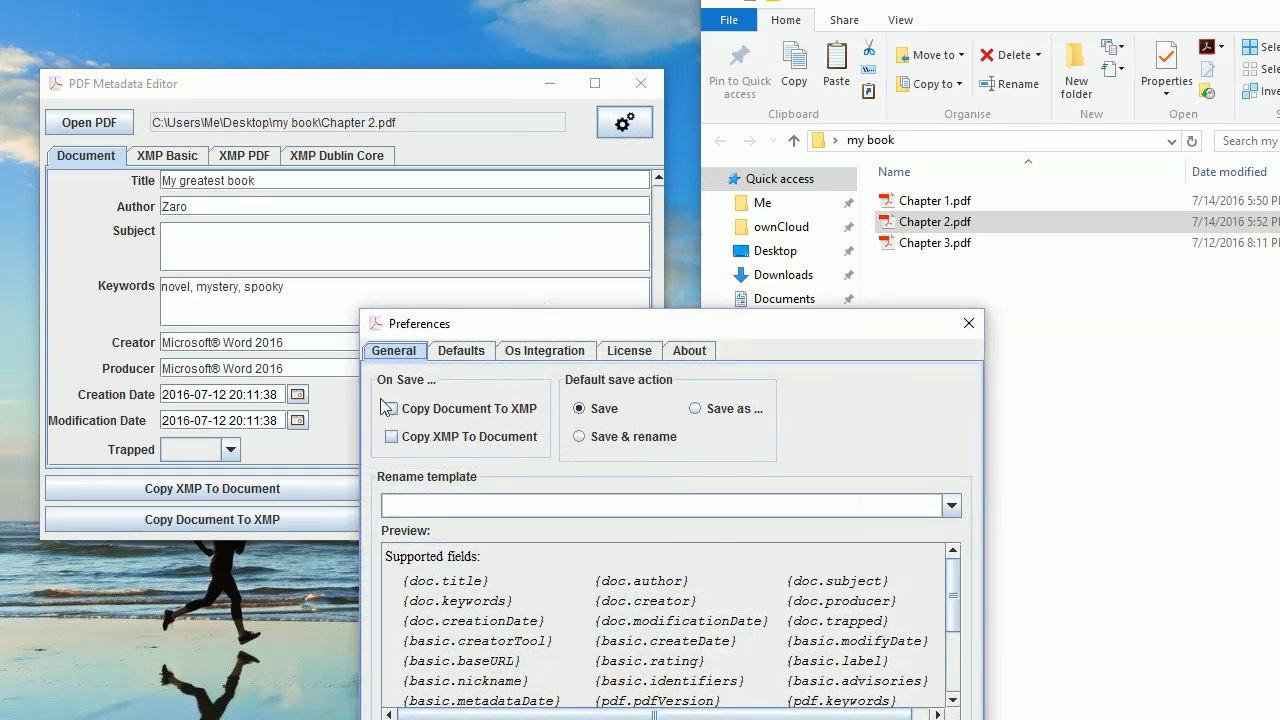
{"action": "left_click", "coordinate": [388, 408]}
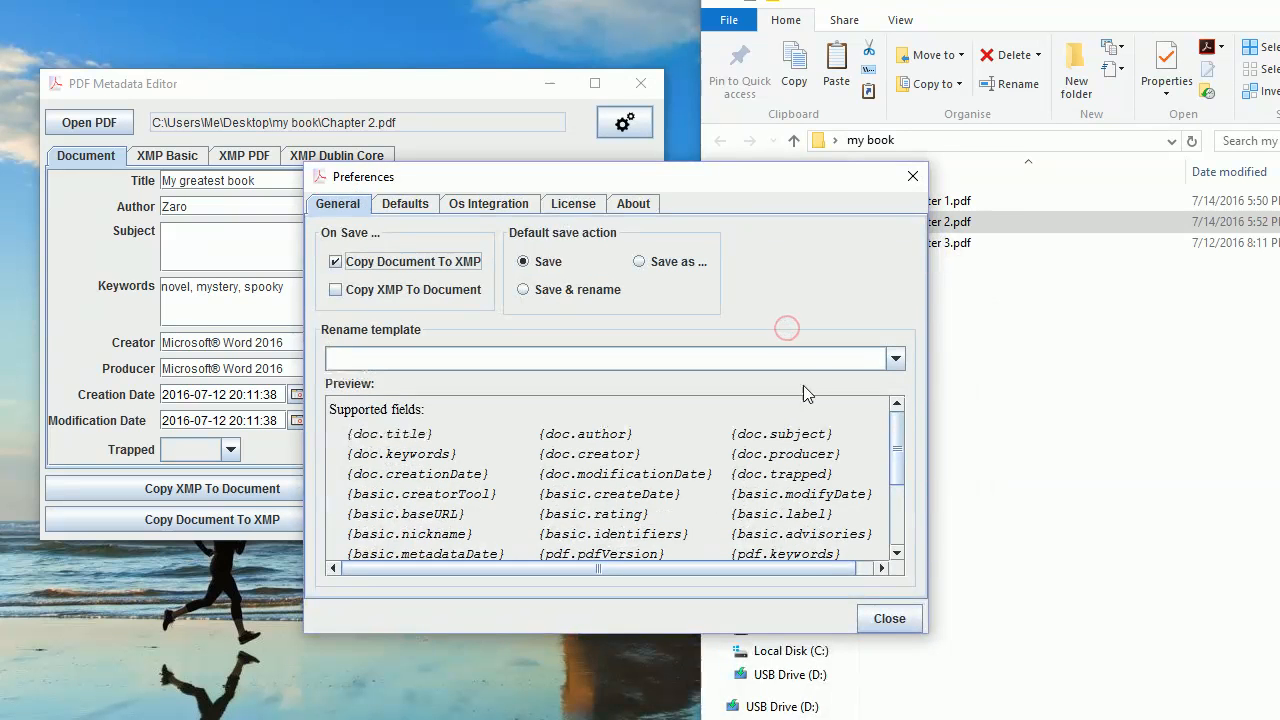
{"action": "left_click", "coordinate": [888, 618]}
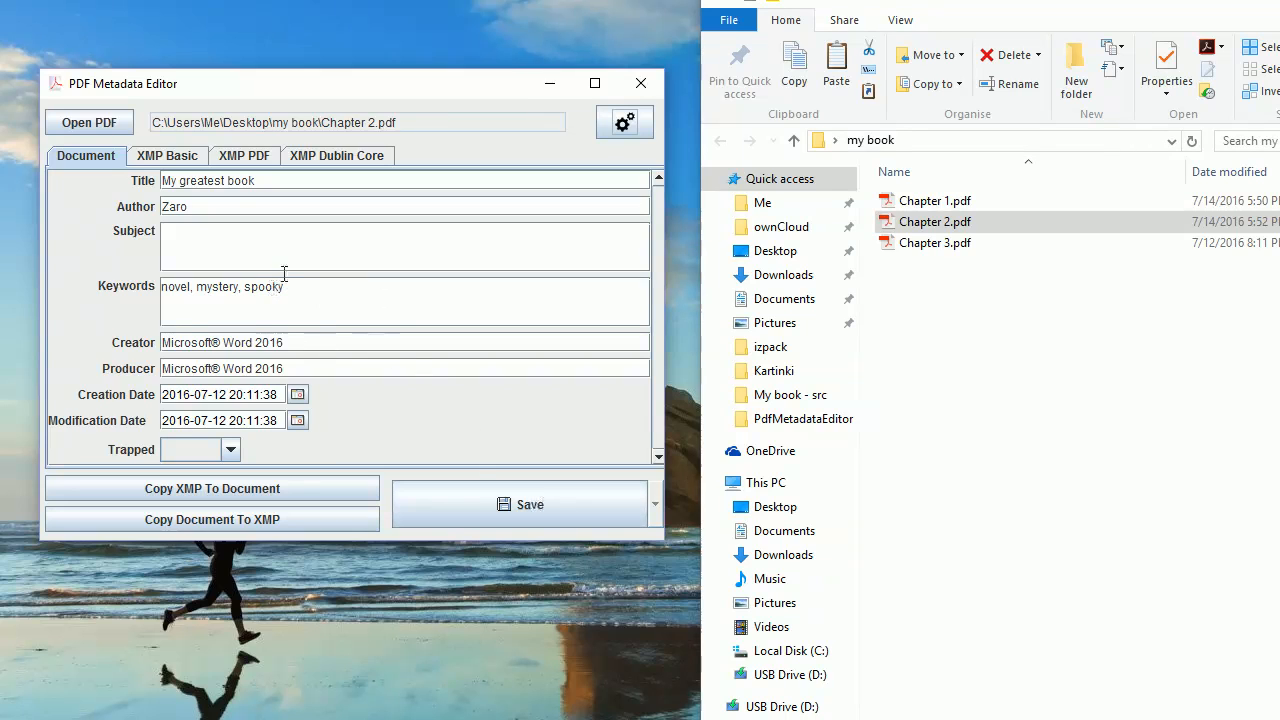
{"action": "mouse_move", "coordinate": [204, 336]}
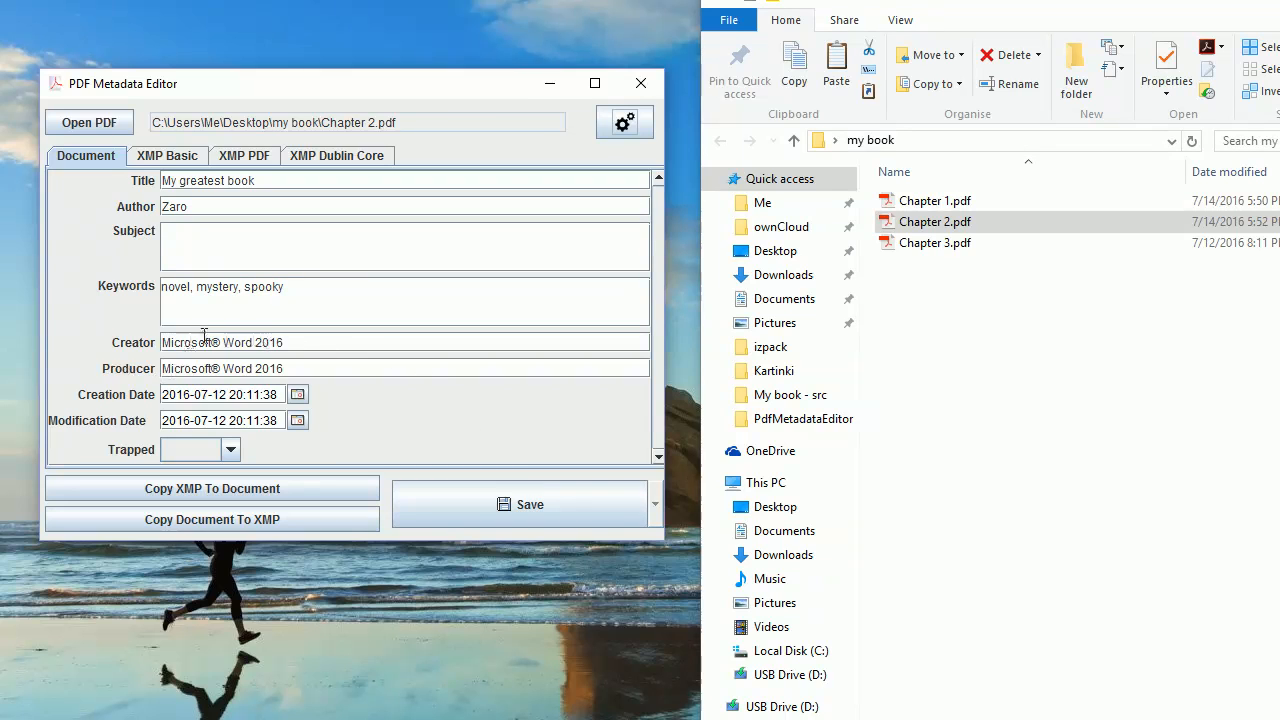
{"action": "mouse_move", "coordinate": [124, 342]}
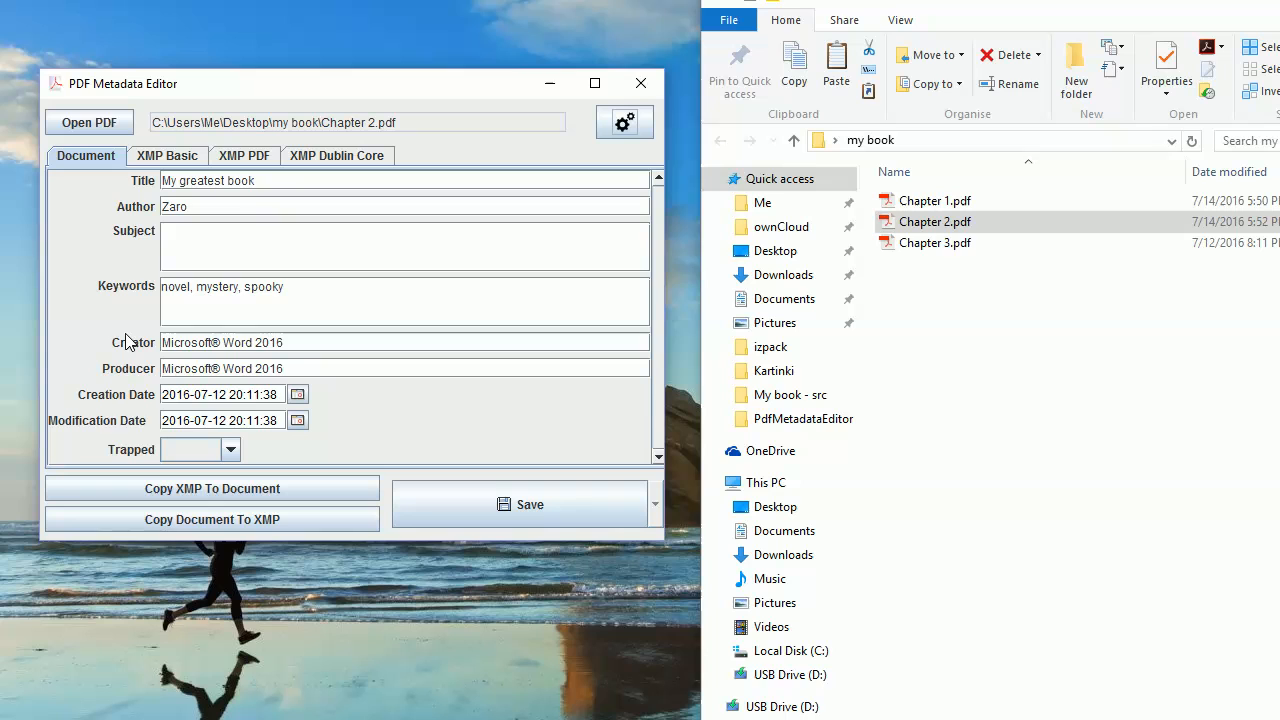
{"action": "mouse_move", "coordinate": [520, 504]}
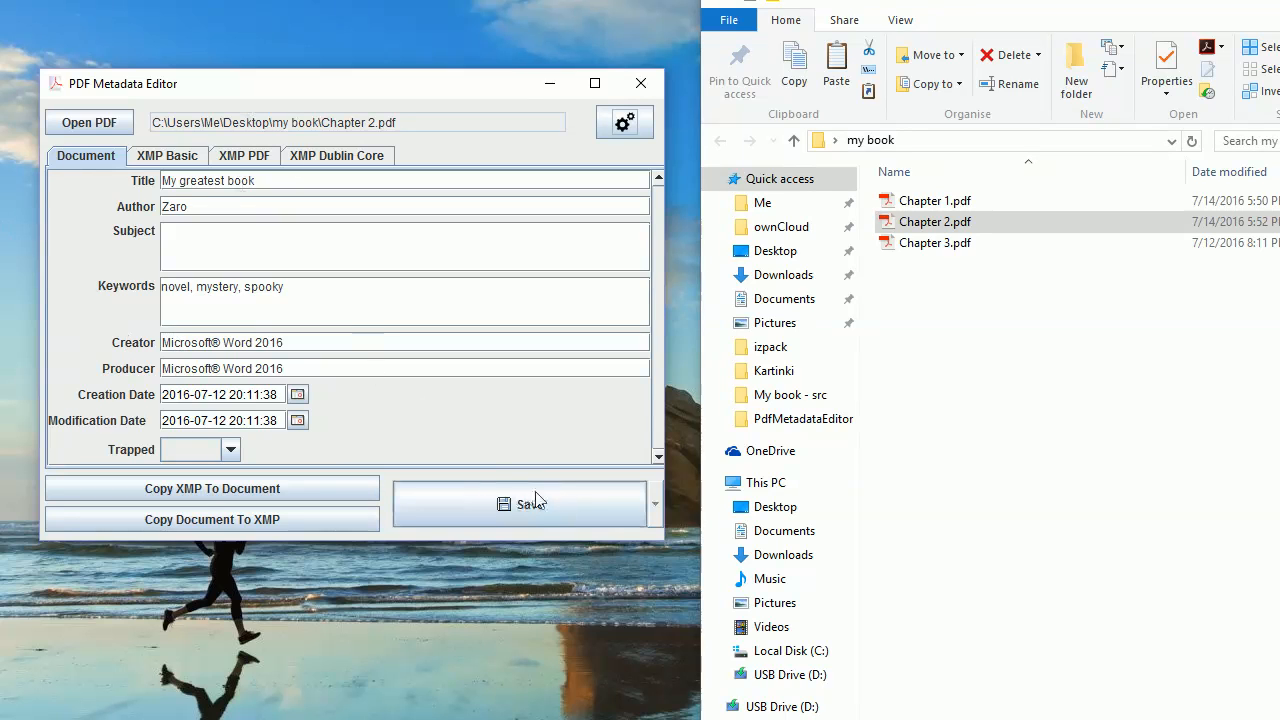
Step: Save Chapter 2.pdf again with automatic XMP copying active
{"action": "left_click", "coordinate": [520, 504]}
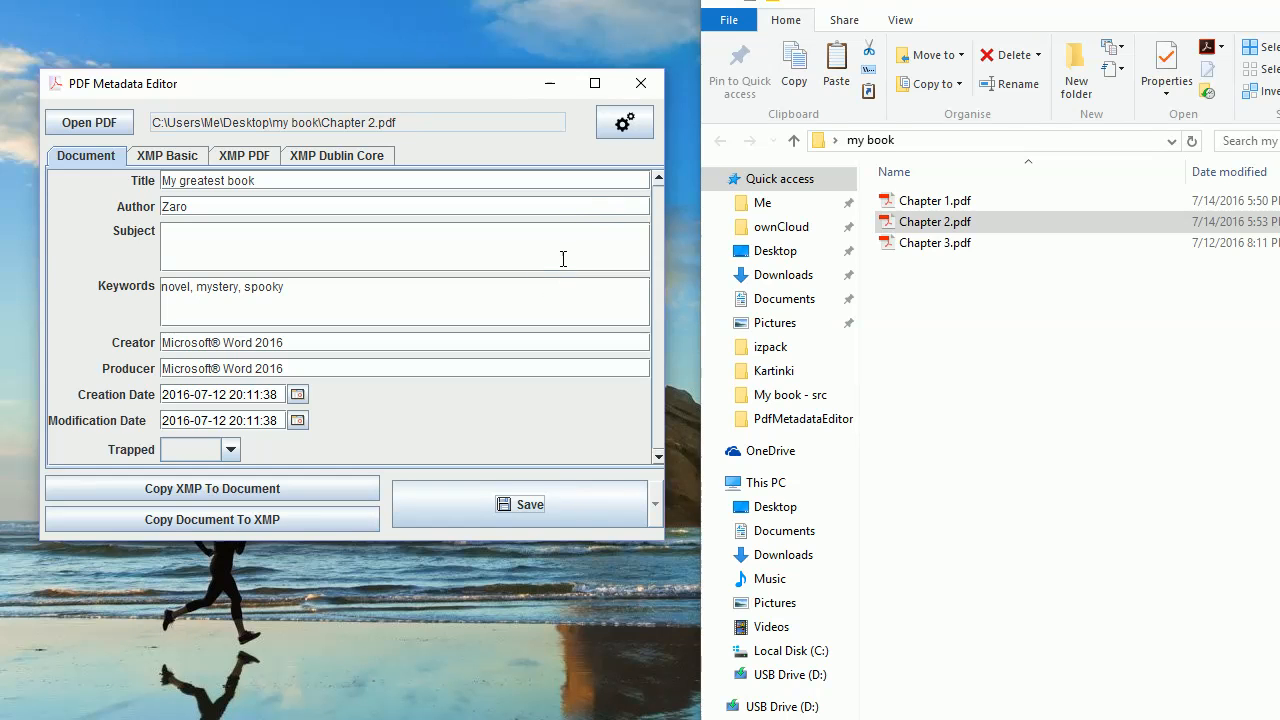
{"action": "mouse_move", "coordinate": [190, 198]}
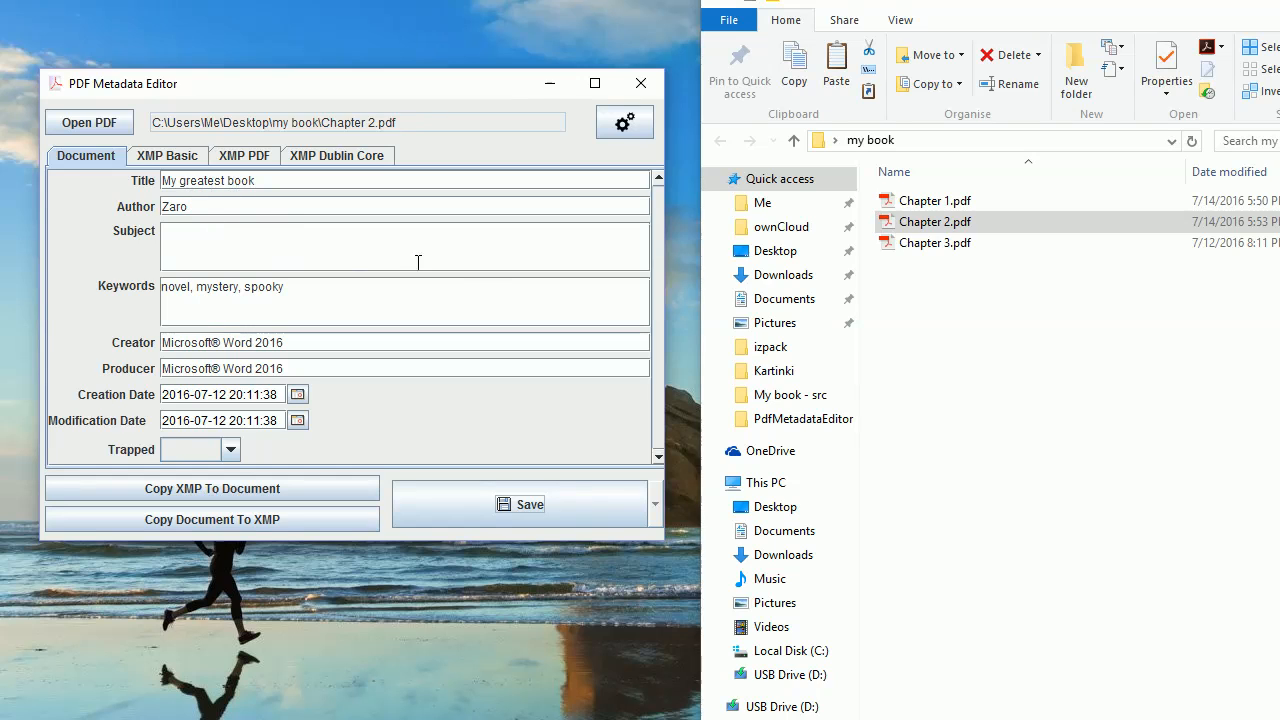
{"action": "left_click", "coordinate": [936, 244]}
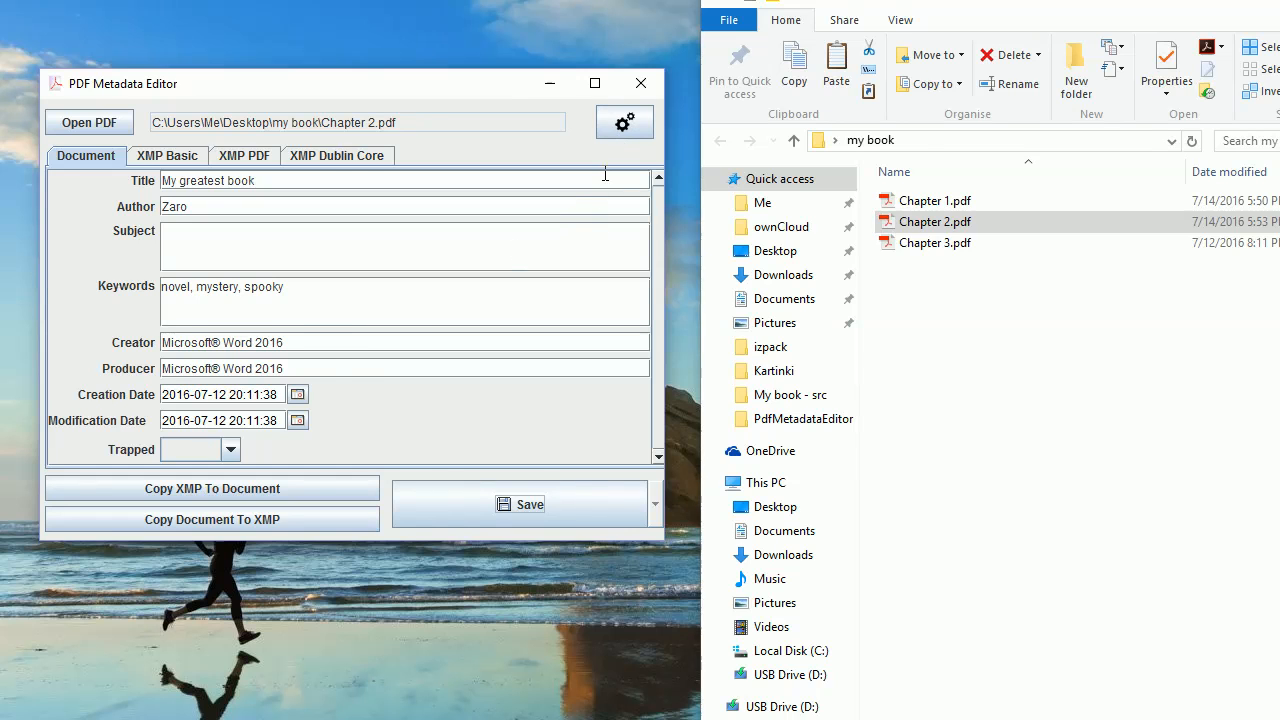
Step: Choose the rename template '{doc.author} - {doc.title}.pdf' in Preferences
{"action": "left_click", "coordinate": [624, 122]}
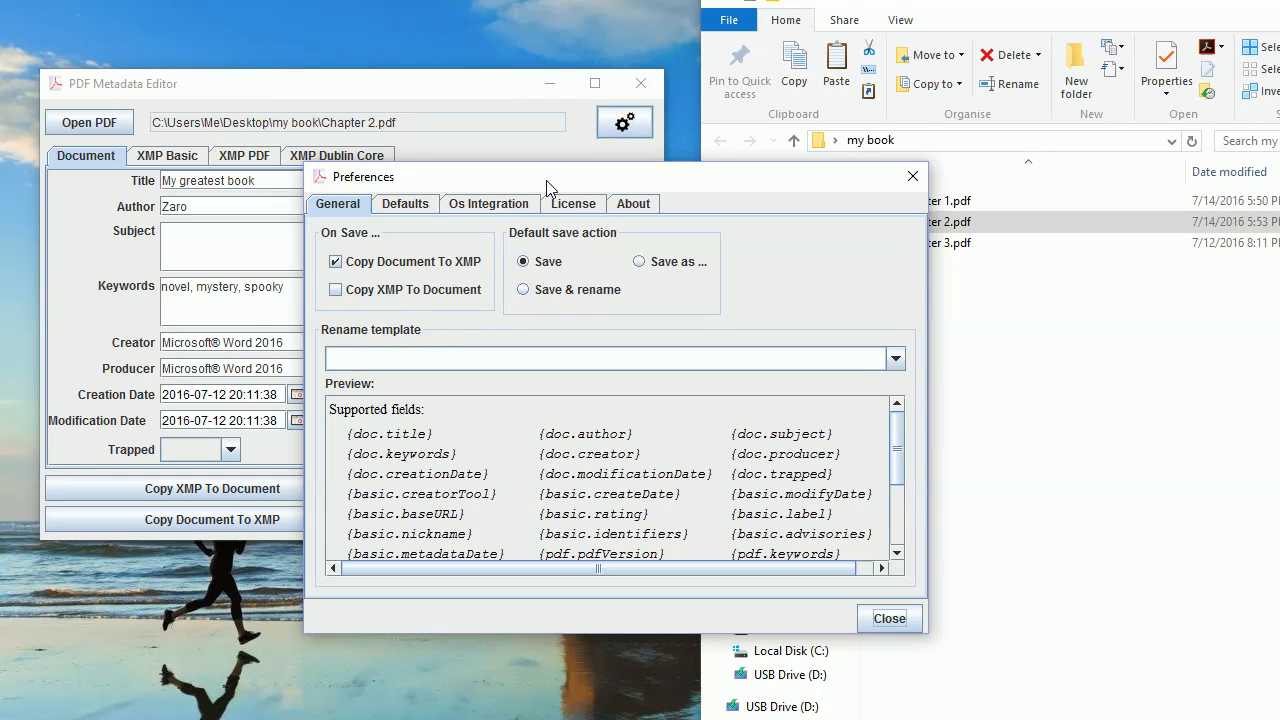
{"action": "left_click", "coordinate": [894, 356]}
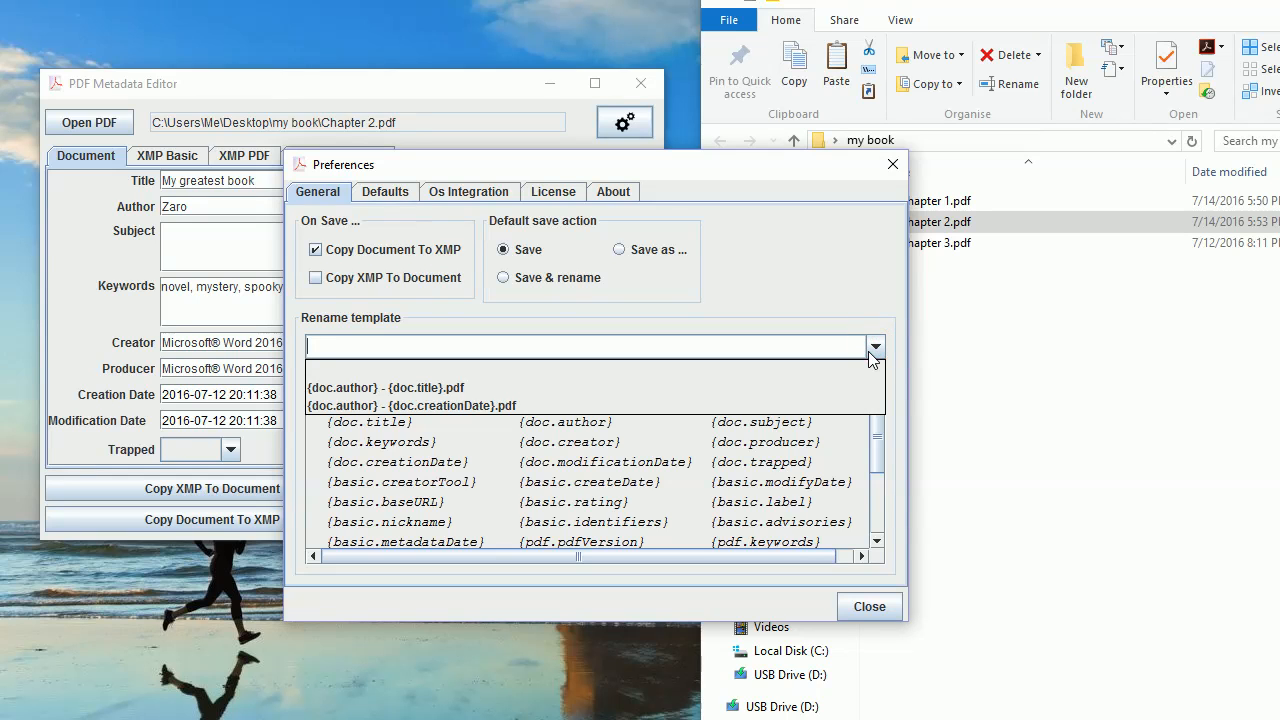
{"action": "mouse_move", "coordinate": [378, 370]}
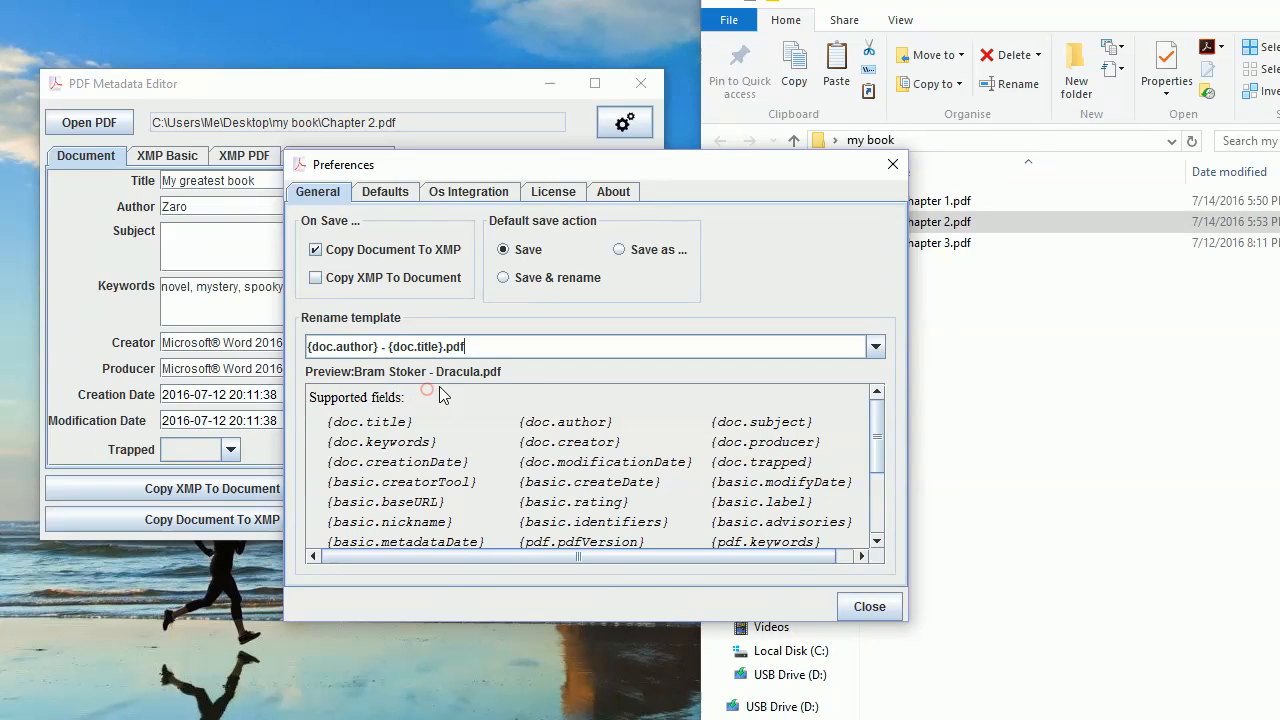
{"action": "mouse_move", "coordinate": [344, 380]}
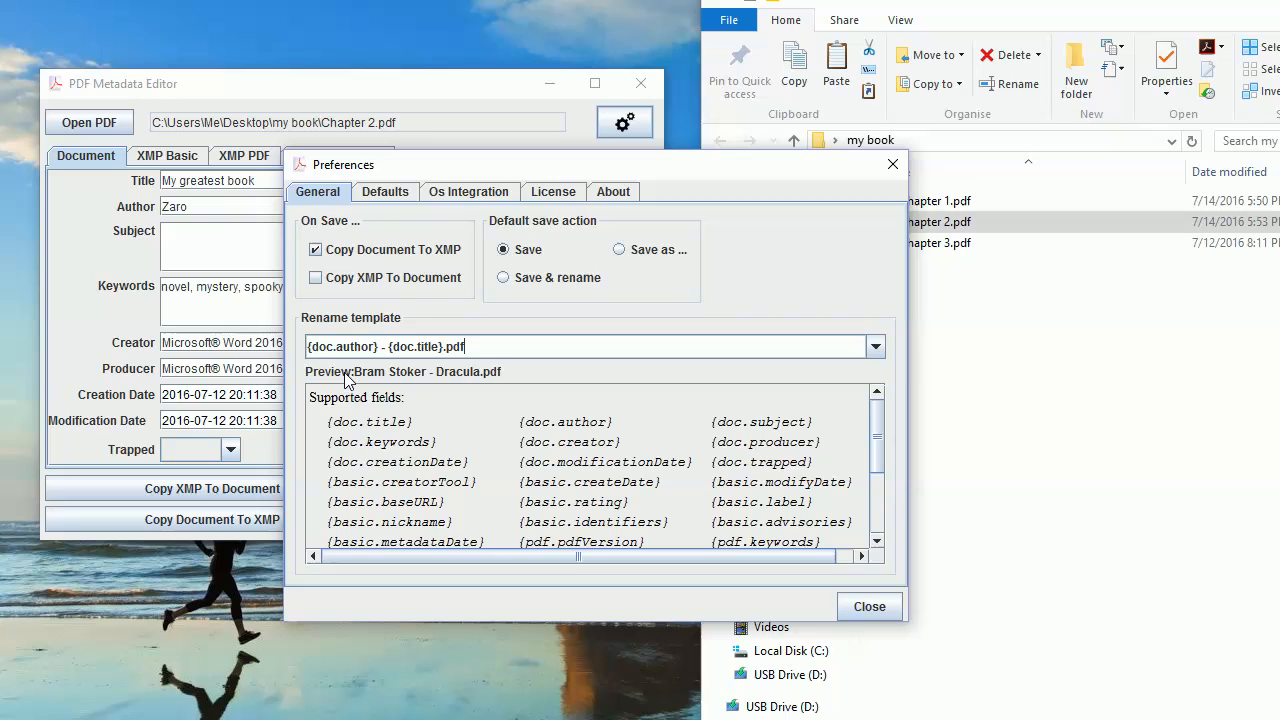
{"action": "left_click", "coordinate": [330, 346]}
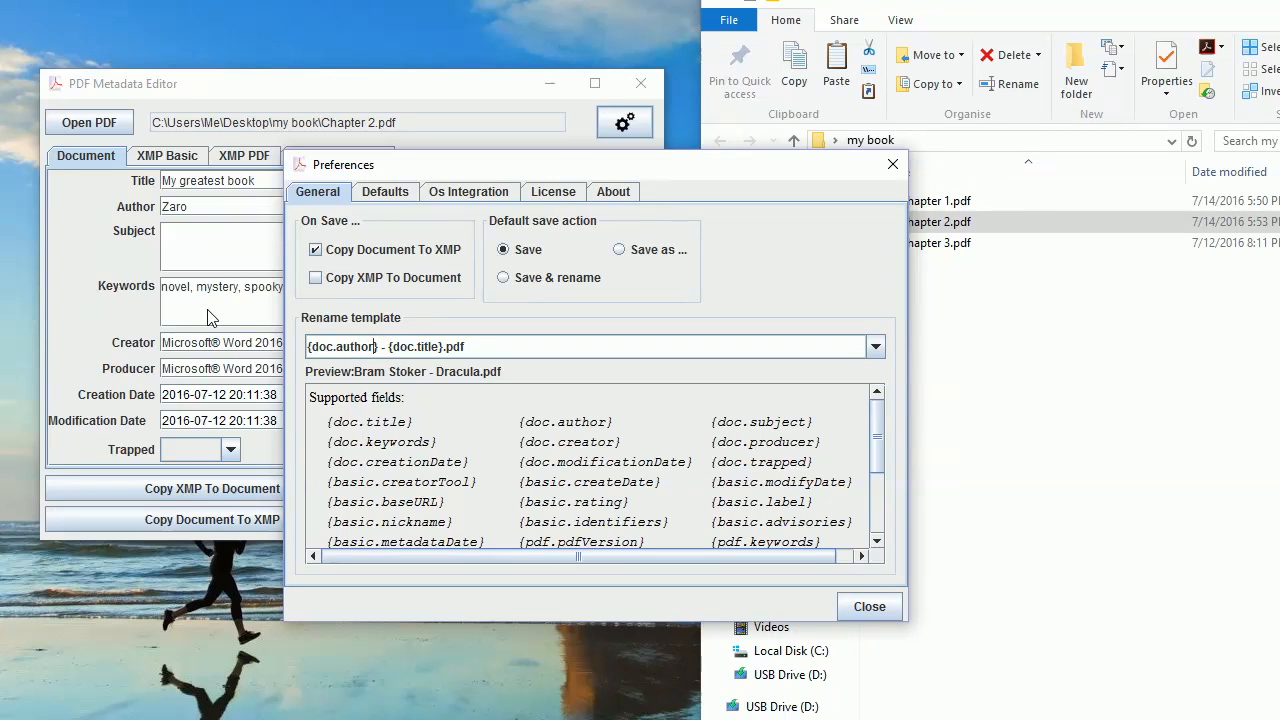
{"action": "mouse_move", "coordinate": [176, 244]}
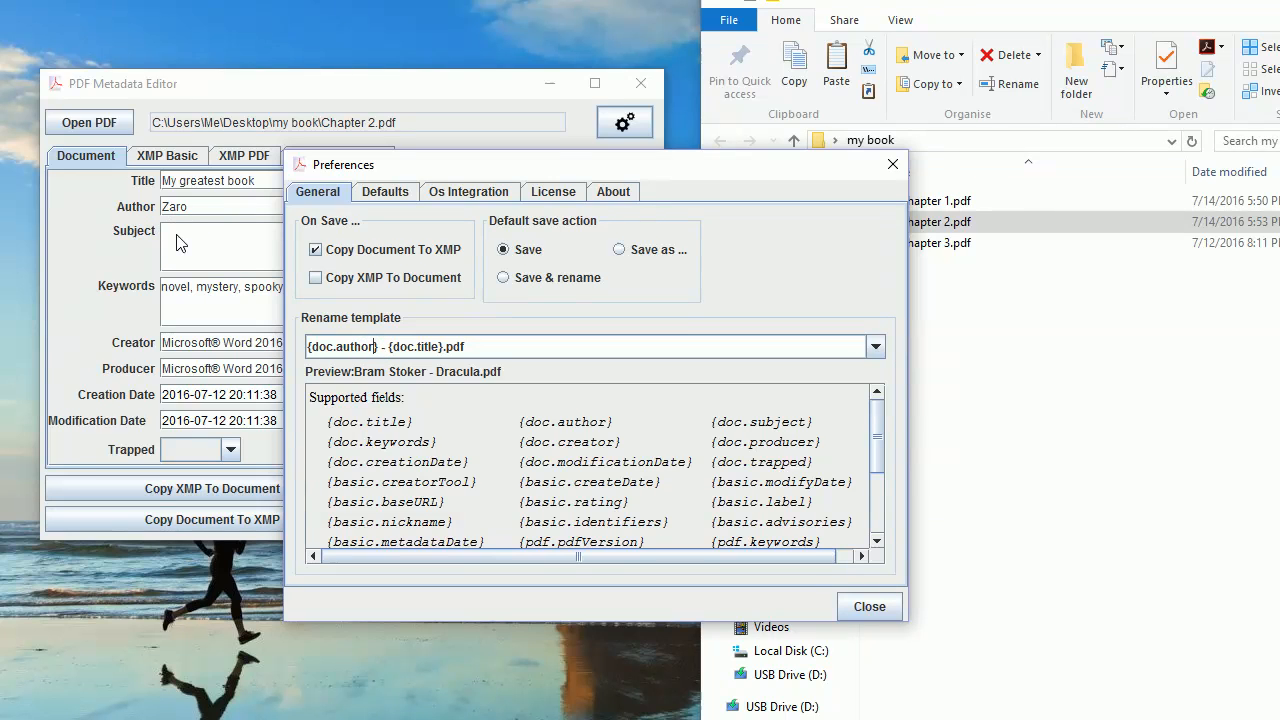
{"action": "mouse_move", "coordinate": [192, 234]}
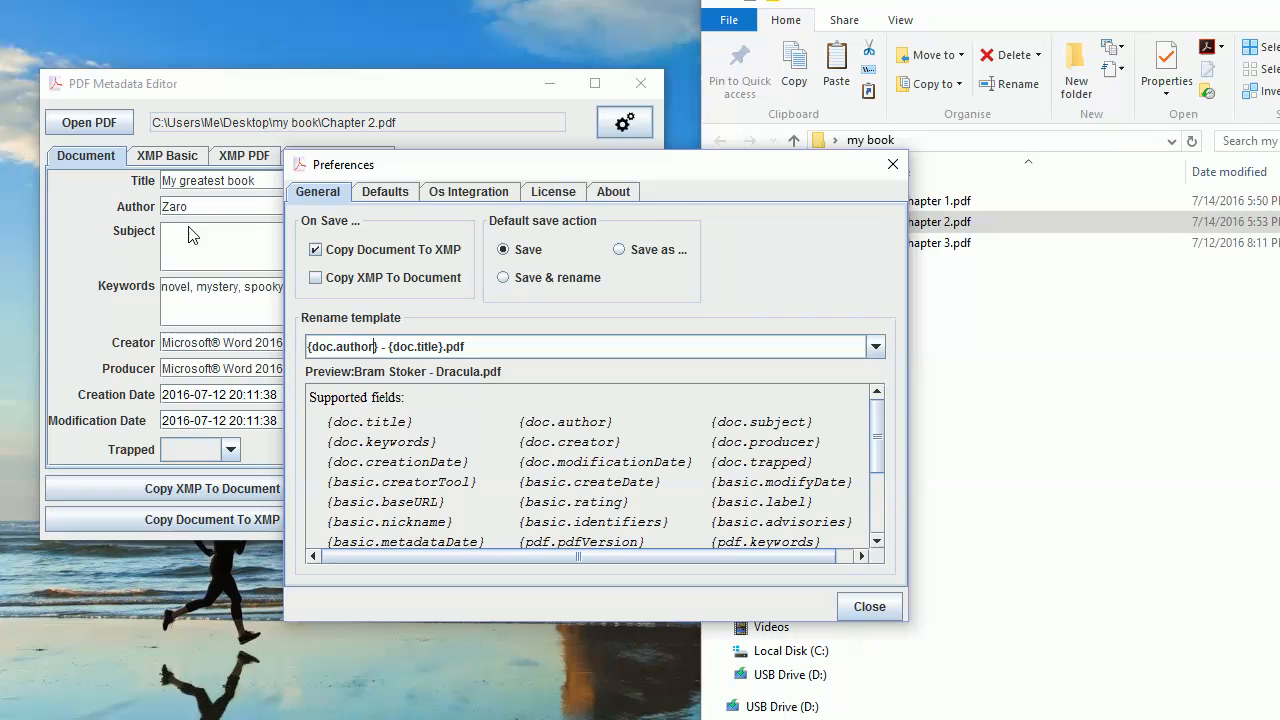
{"action": "mouse_move", "coordinate": [398, 388]}
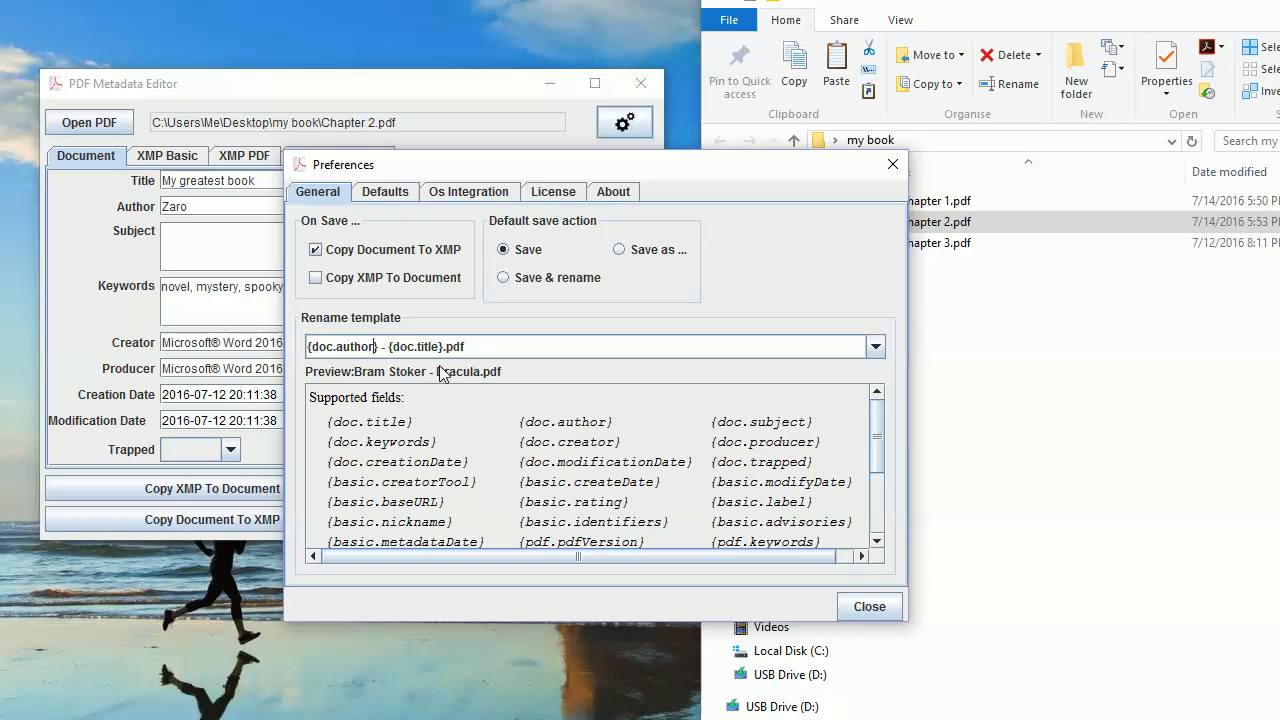
{"action": "left_click", "coordinate": [868, 606]}
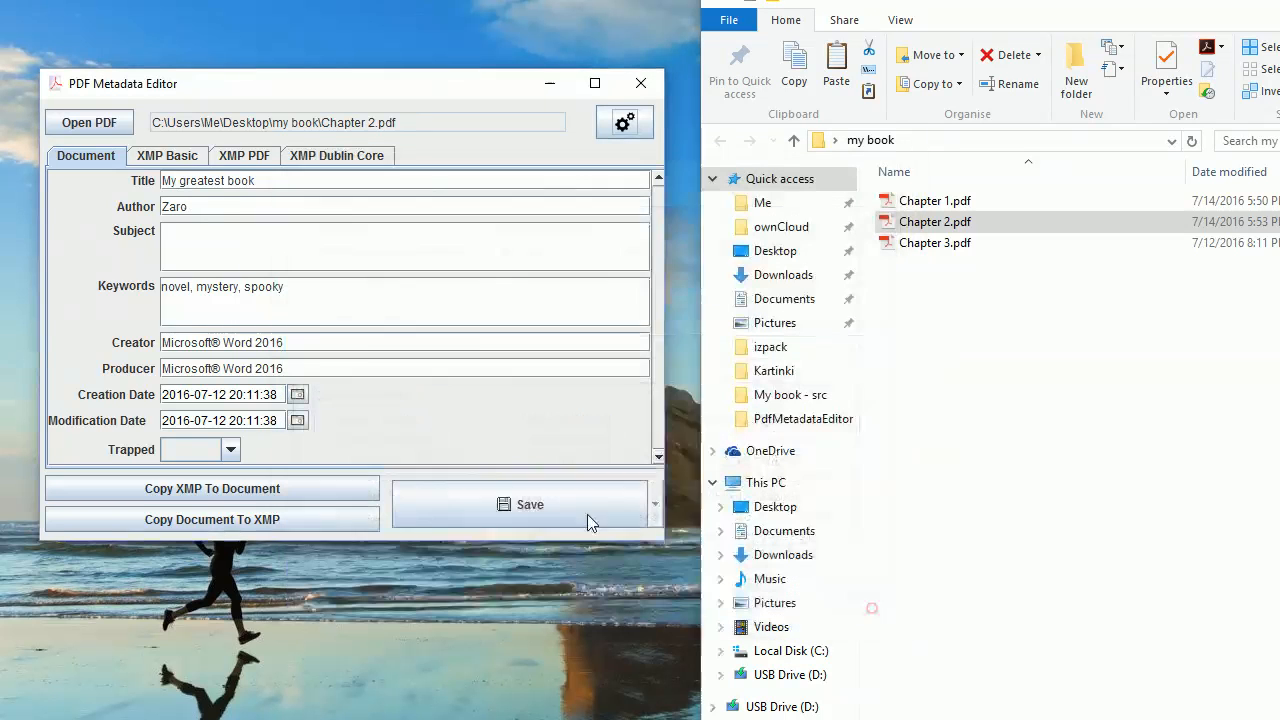
Step: Save and rename the PDF to 'Zaro - My greatest book.pdf', returning to Preferences
{"action": "left_click", "coordinate": [656, 504]}
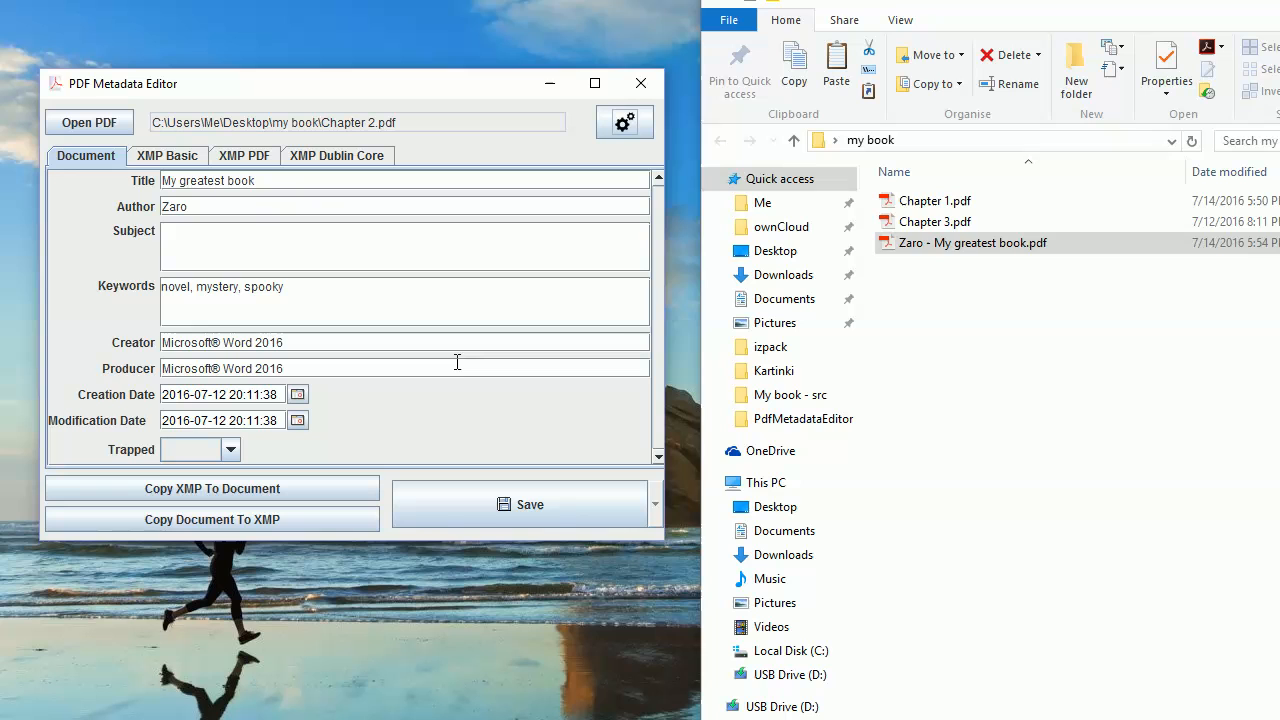
{"action": "mouse_move", "coordinate": [422, 206]}
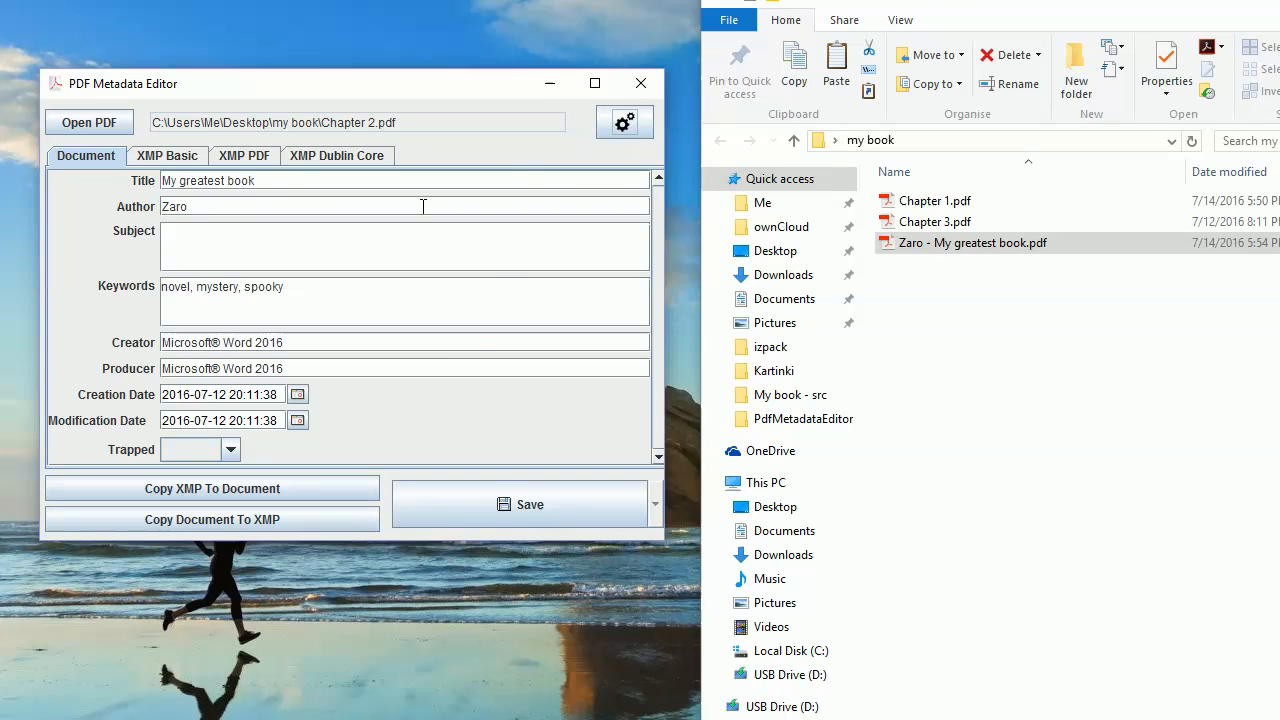
{"action": "left_click", "coordinate": [624, 122]}
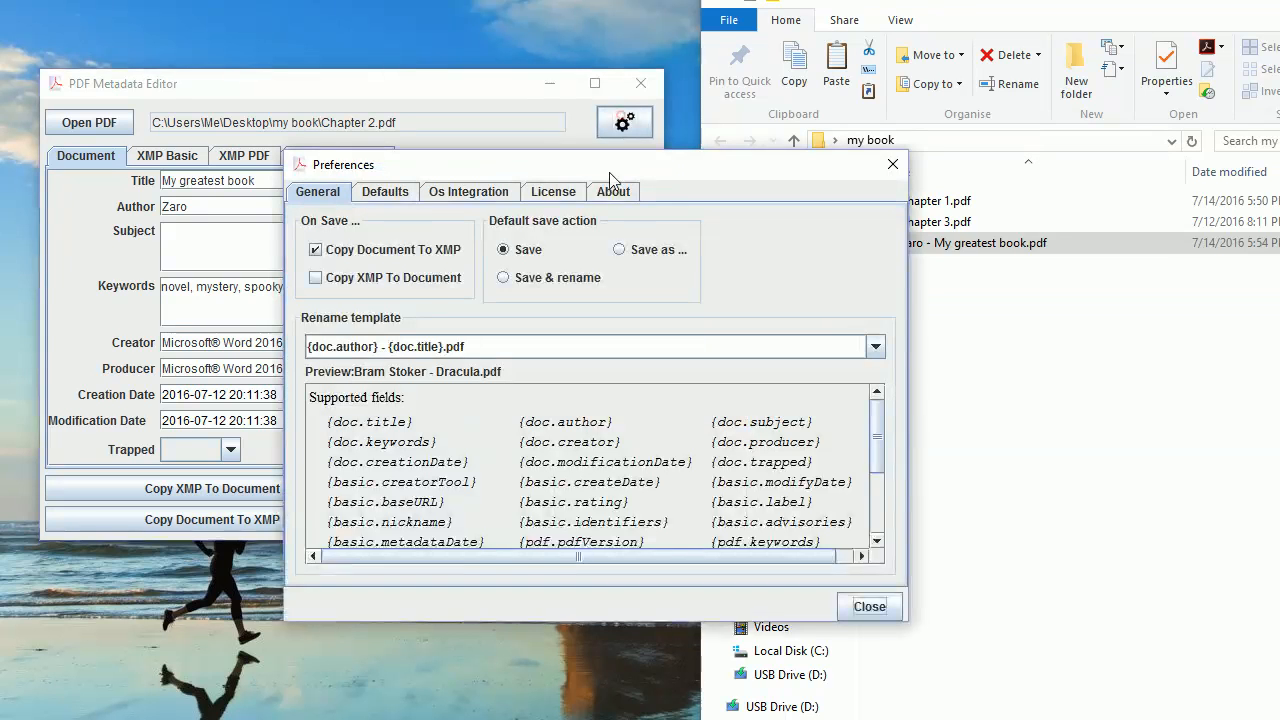
Step: Set the default Dublin Core Contributors value to 'The great universal spirit'
{"action": "left_click", "coordinate": [384, 192]}
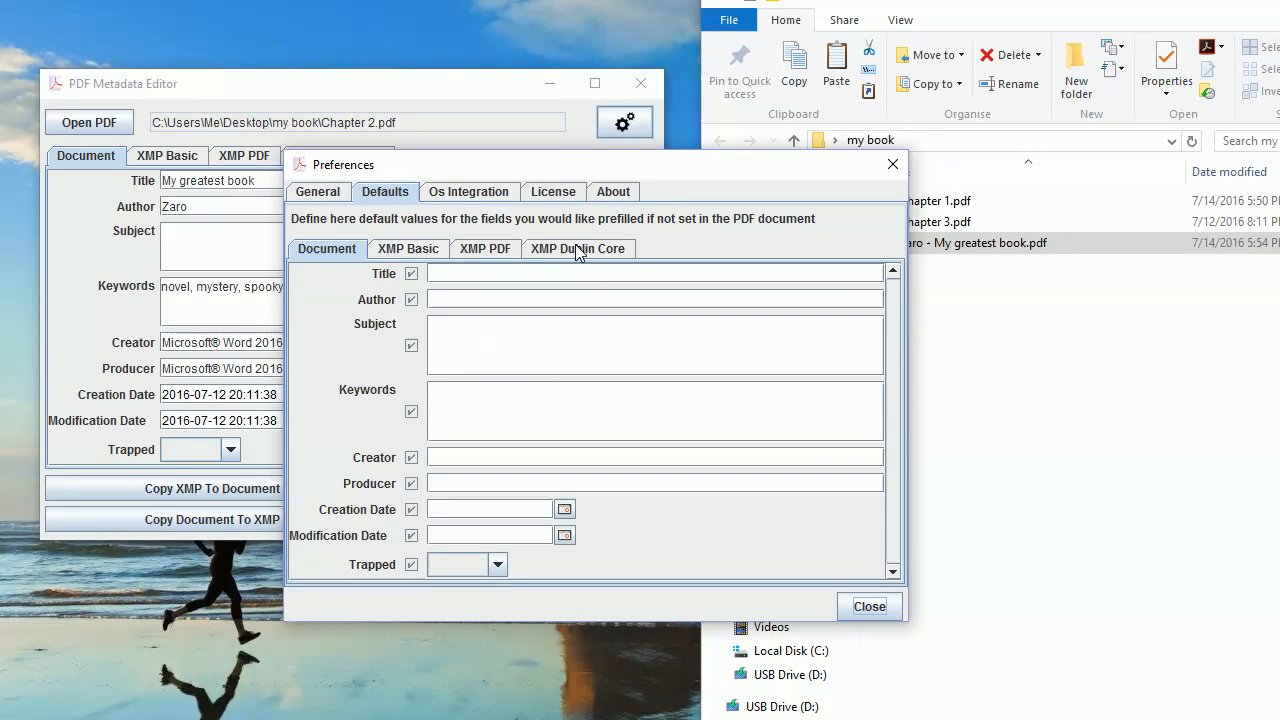
{"action": "left_click", "coordinate": [484, 248]}
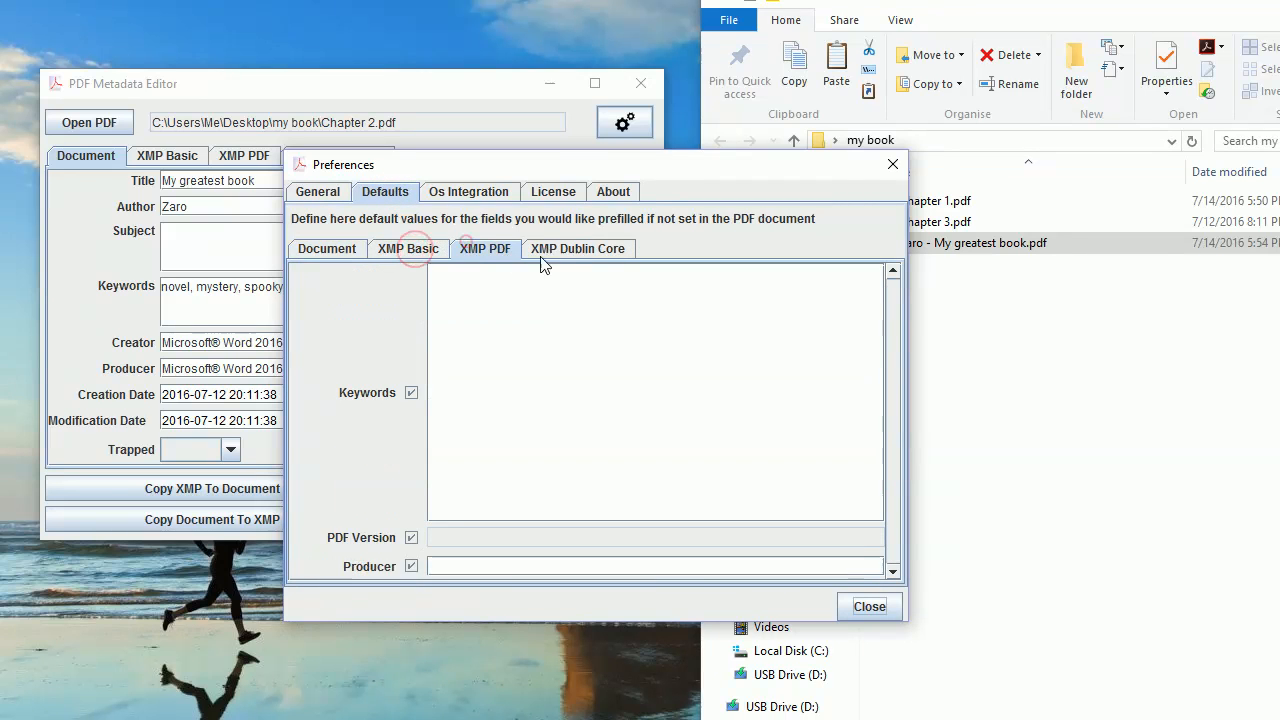
{"action": "left_click", "coordinate": [578, 248]}
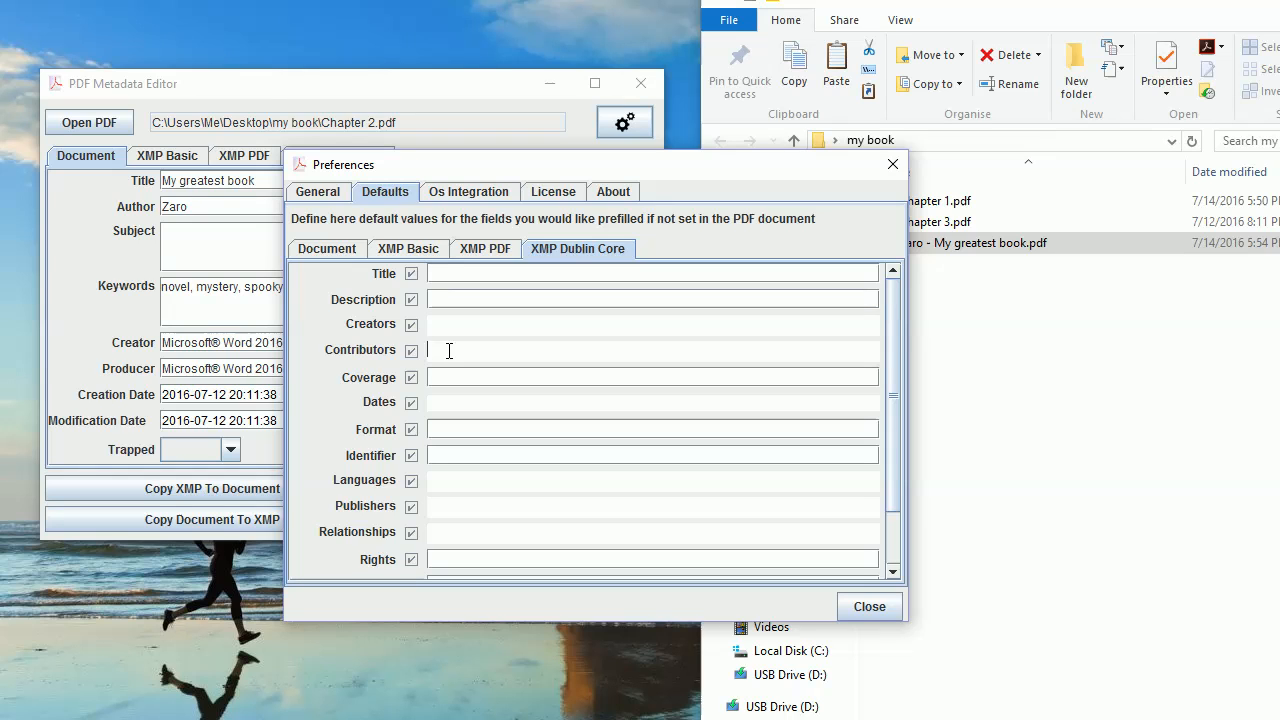
{"action": "type", "text": "Thegreat universal"}
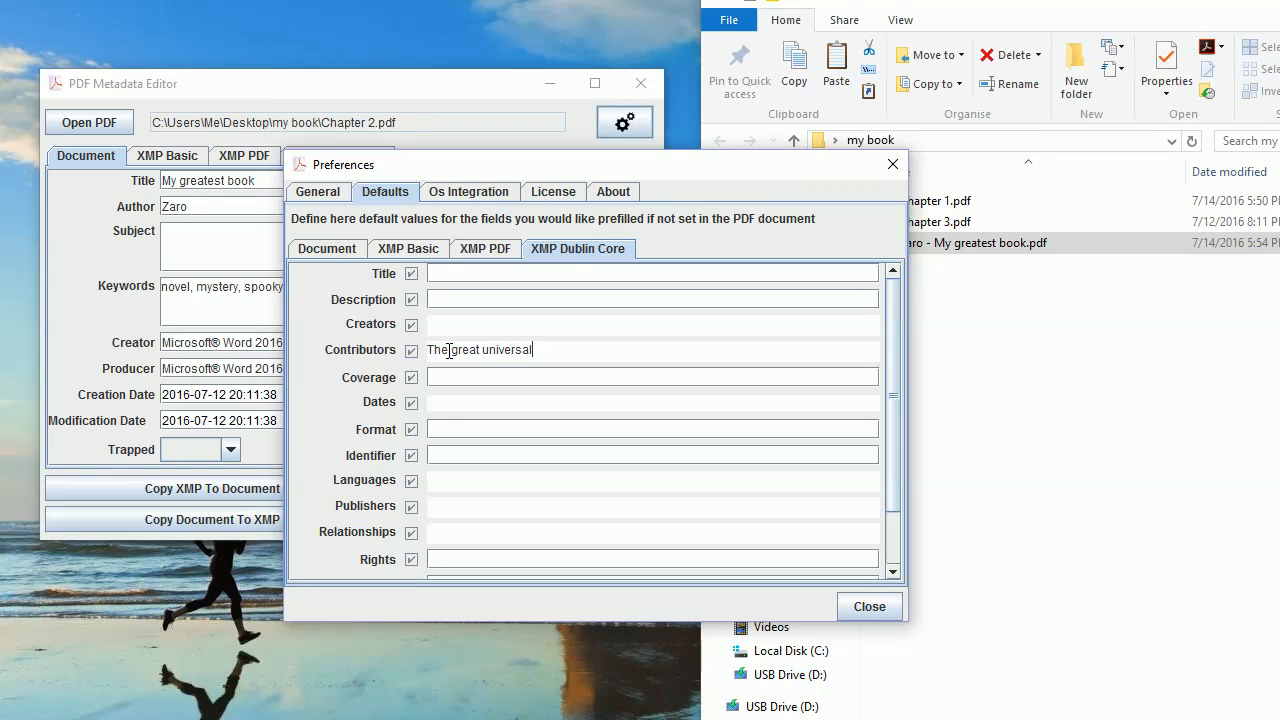
{"action": "type", "text": "spirit"}
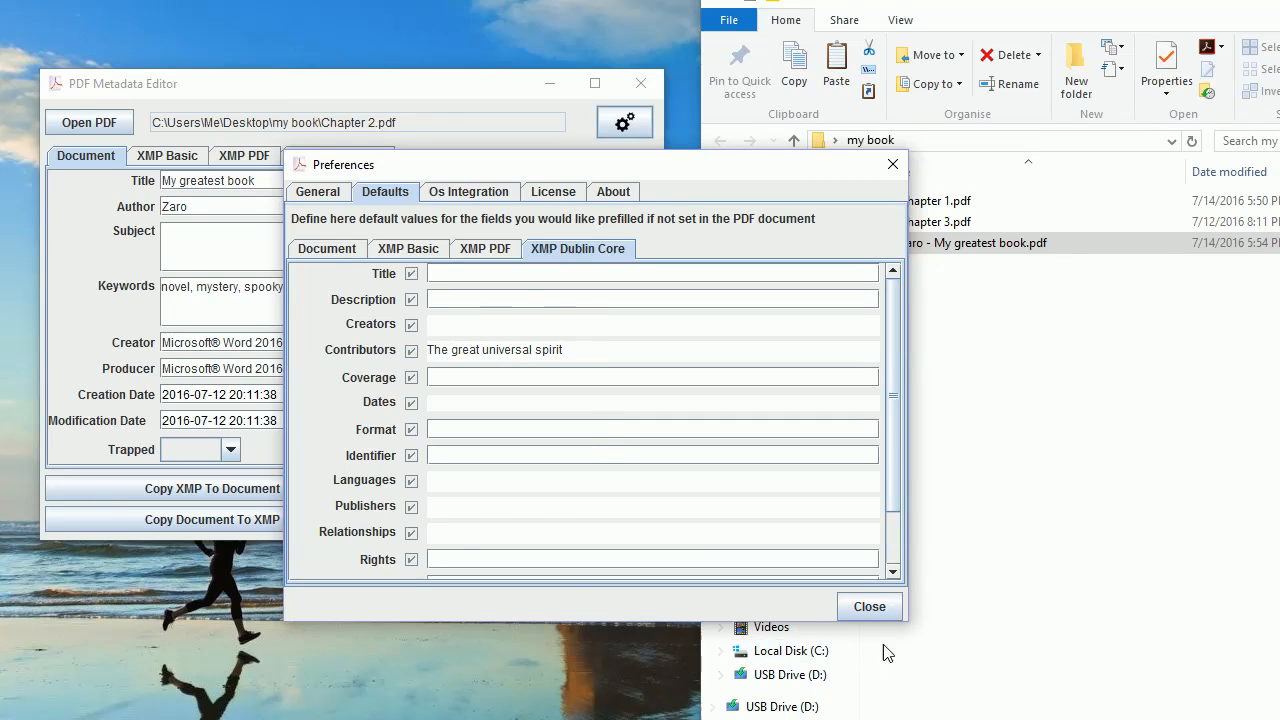
{"action": "left_click", "coordinate": [868, 606]}
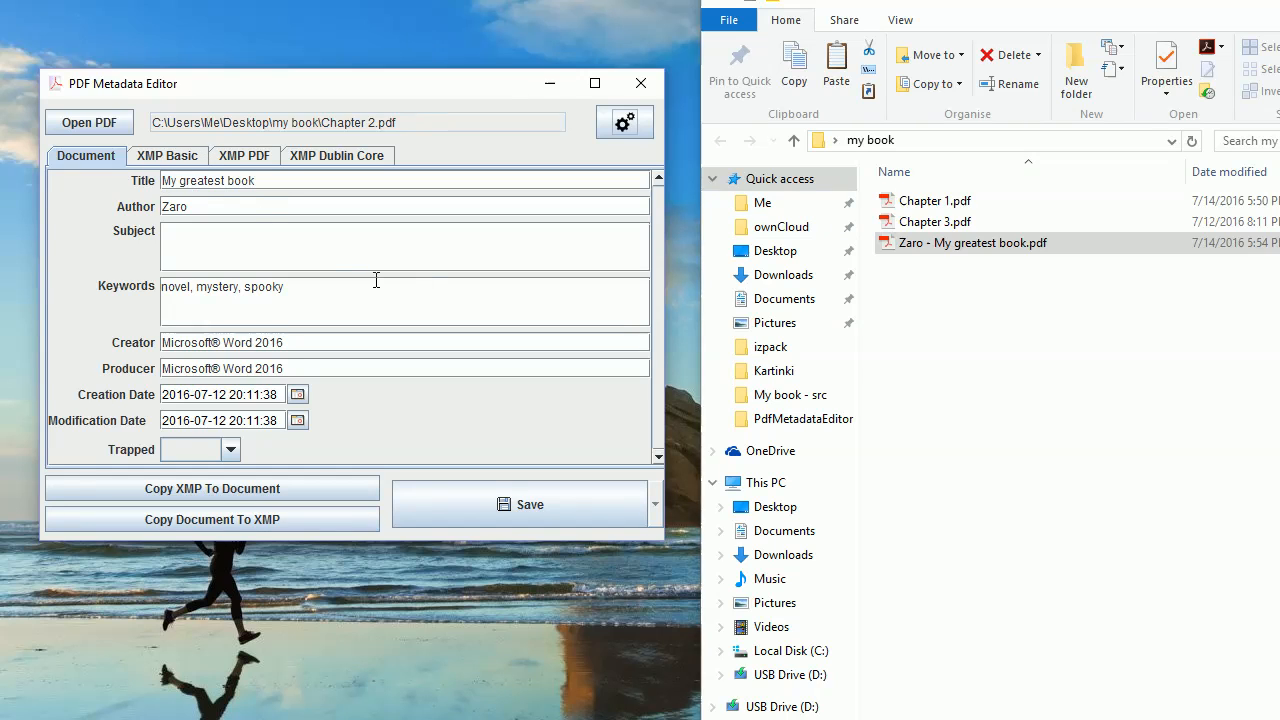
Step: View the document's XMP Dublin Core metadata fields
{"action": "left_click", "coordinate": [336, 156]}
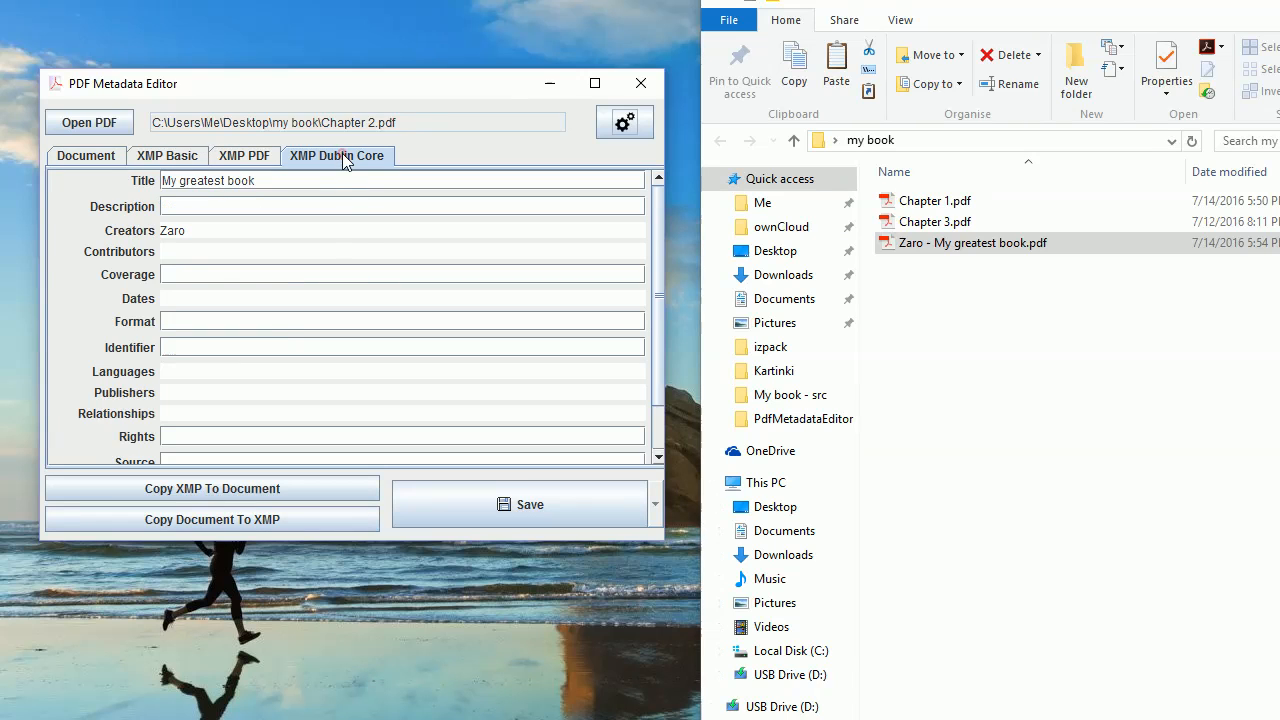